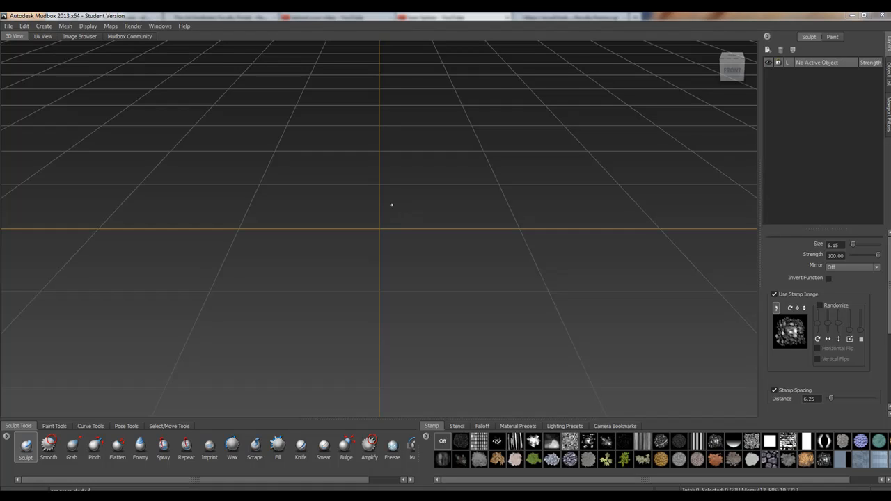
mouse_move(404, 216)
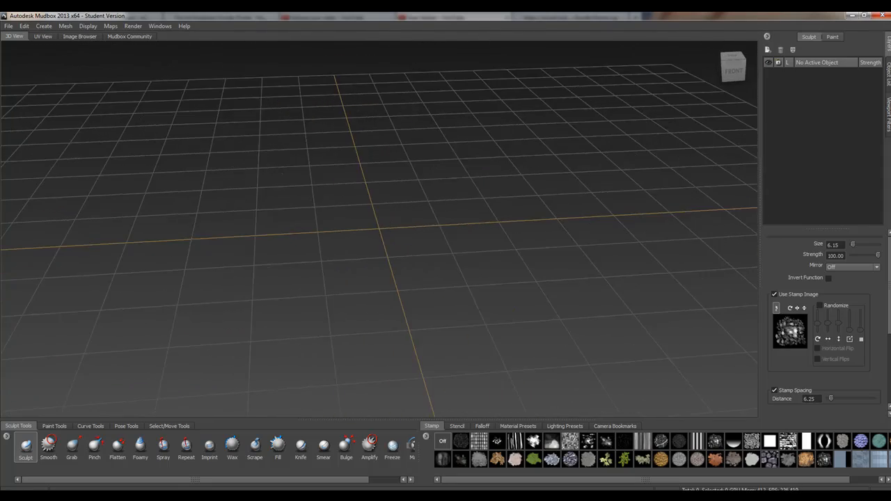
Step: Import the base tree OBJ file from the Desktop into the scene
left_click_drag(376, 243, 376, 195)
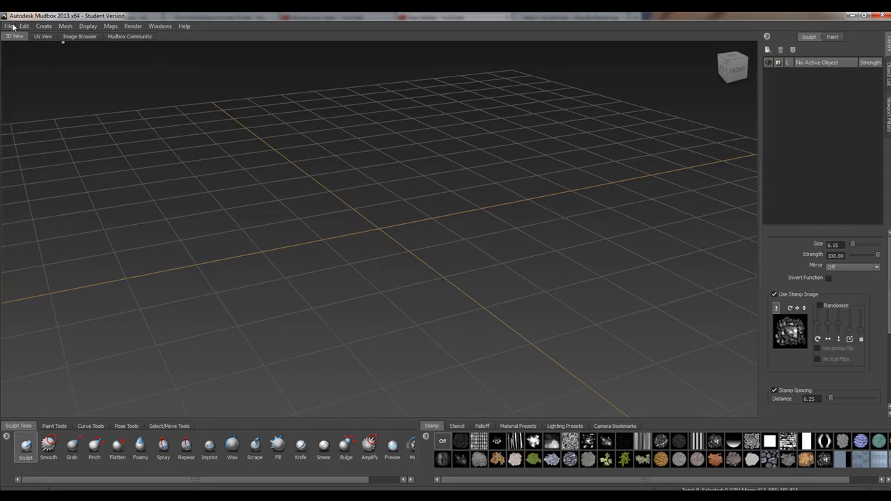
left_click(8, 25)
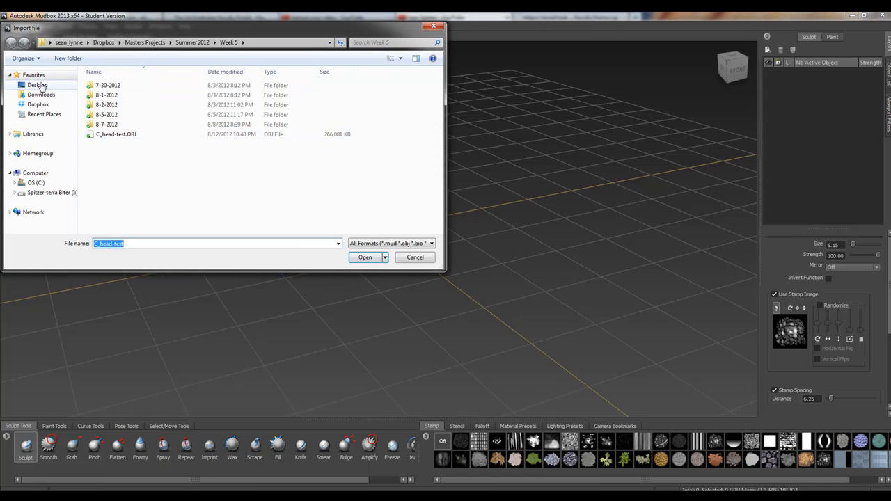
left_click(36, 84)
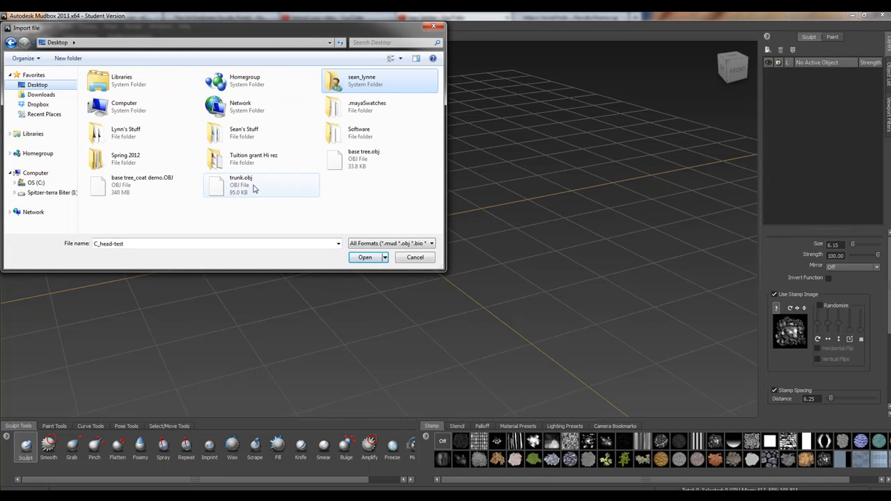
left_click(363, 159)
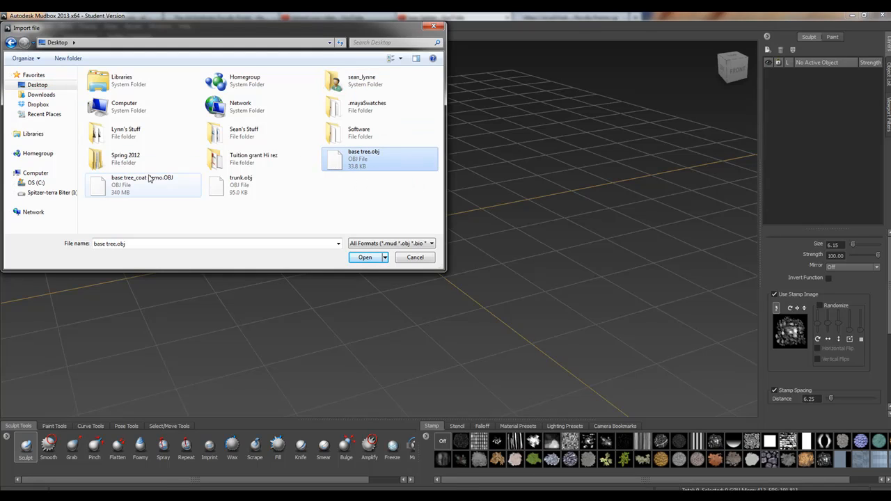
mouse_move(378, 159)
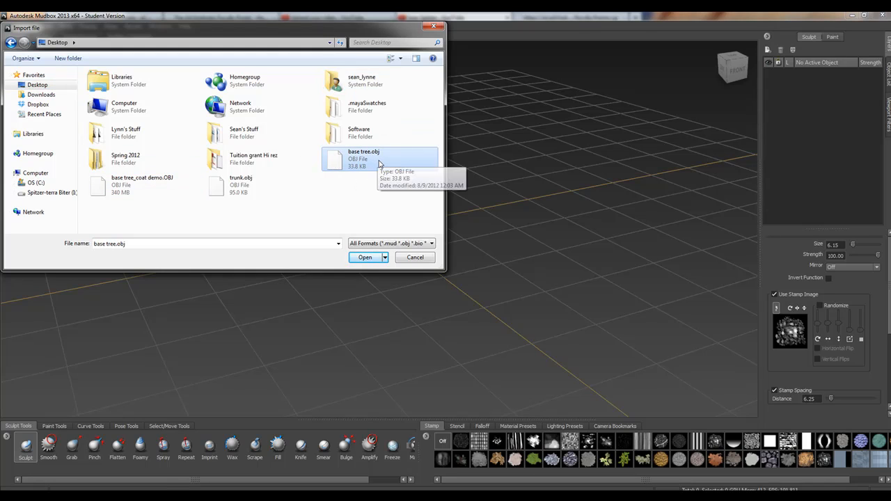
mouse_move(383, 167)
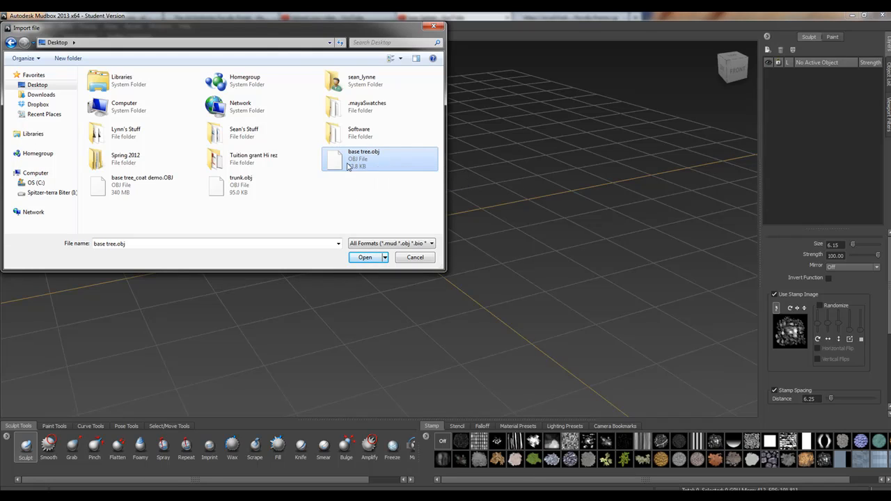
left_click(365, 256)
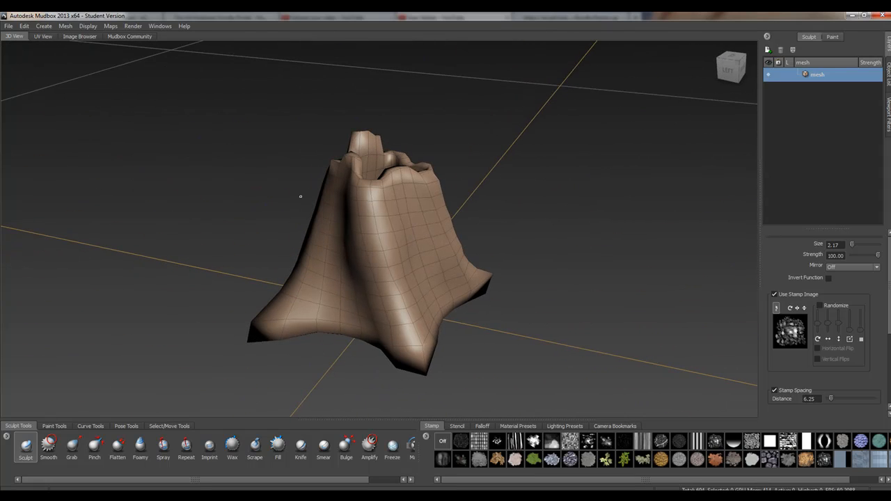
mouse_move(387, 262)
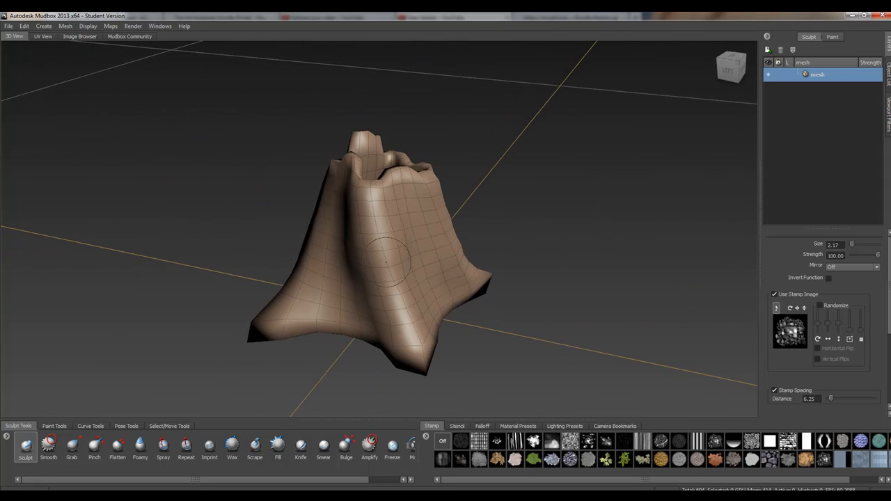
Step: Orbit the camera to inspect the low-poly stump from several sides and a lower angle
left_click_drag(383, 265, 383, 237)
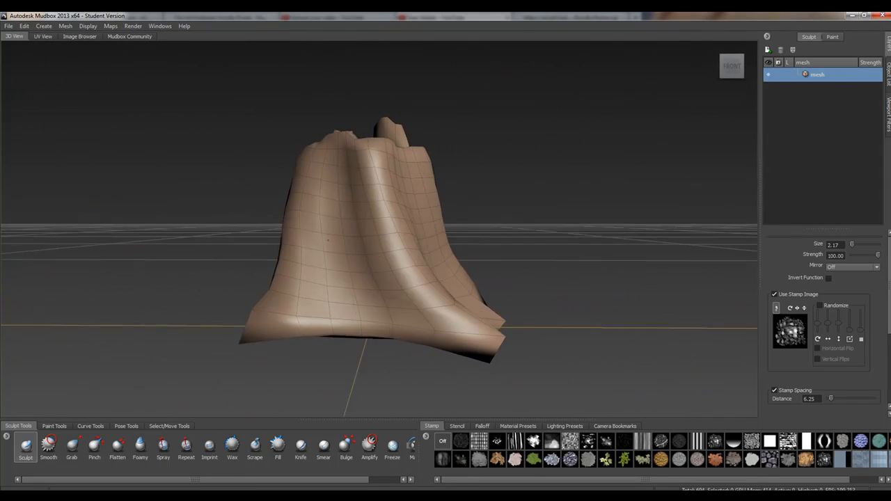
left_click_drag(383, 244, 389, 209)
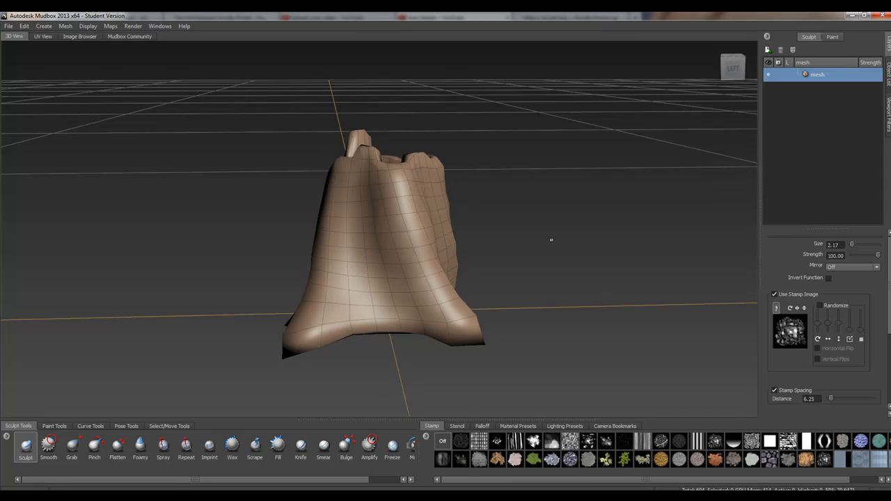
mouse_move(526, 231)
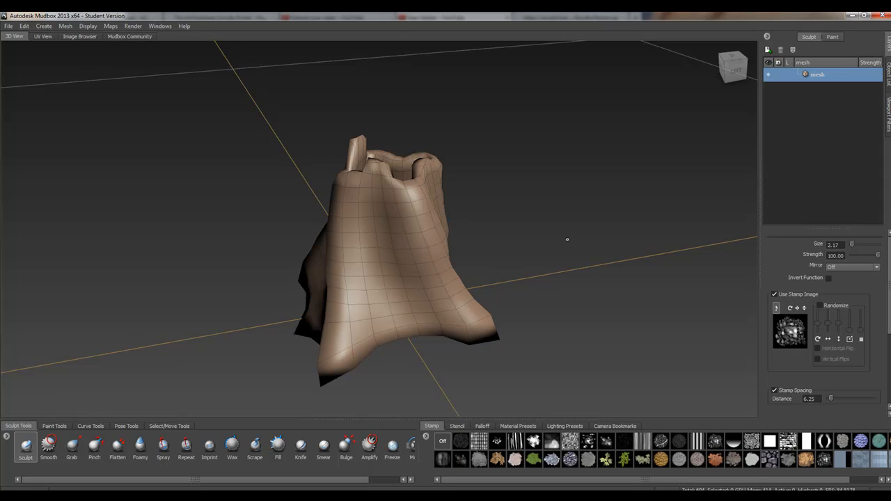
mouse_move(492, 217)
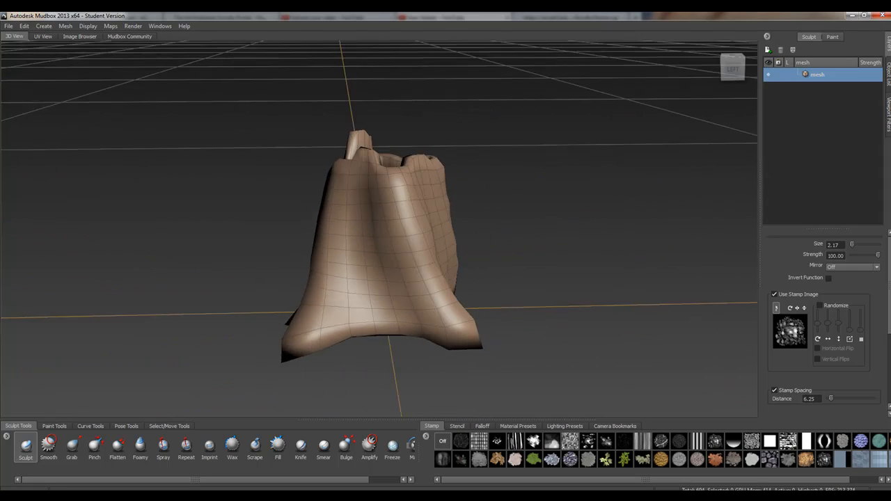
left_click_drag(382, 244, 418, 264)
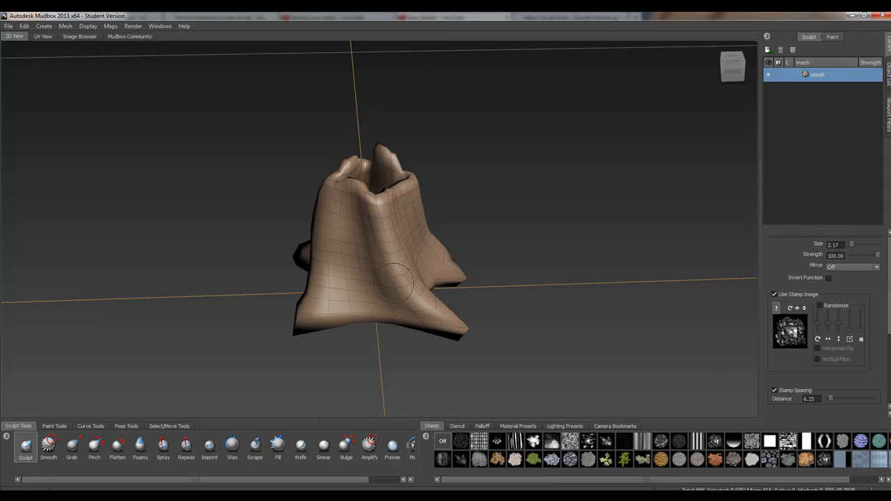
mouse_move(86, 27)
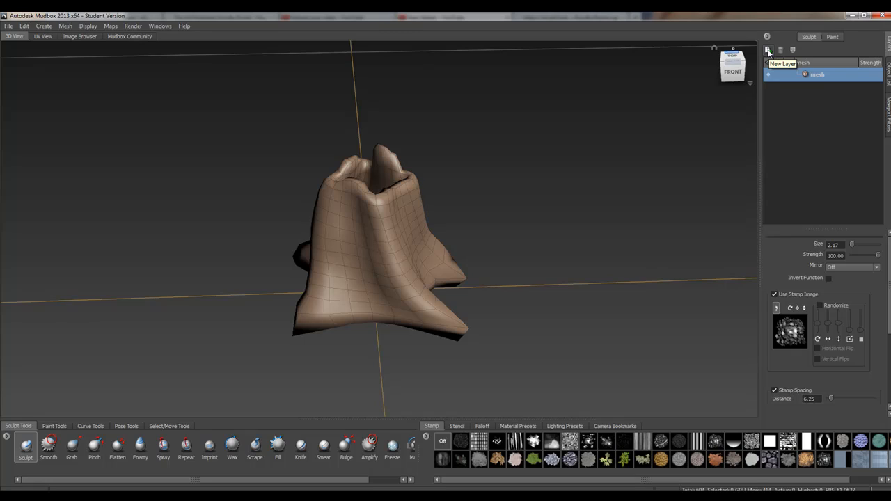
Step: Add new sculpt layers to the stump from the Layers window
left_click(768, 50)
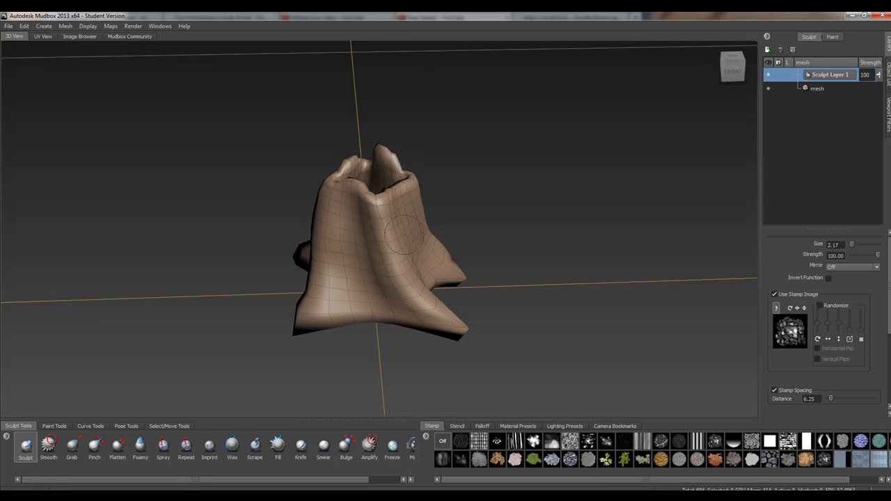
mouse_move(554, 184)
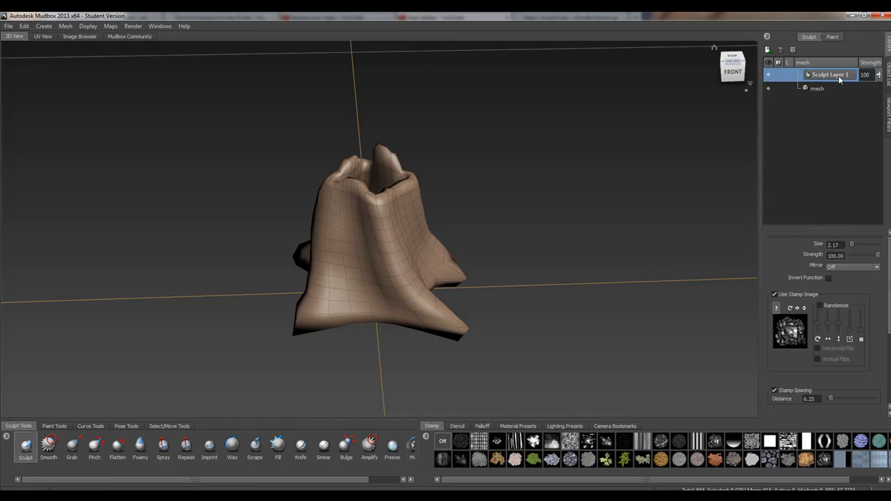
mouse_move(828, 75)
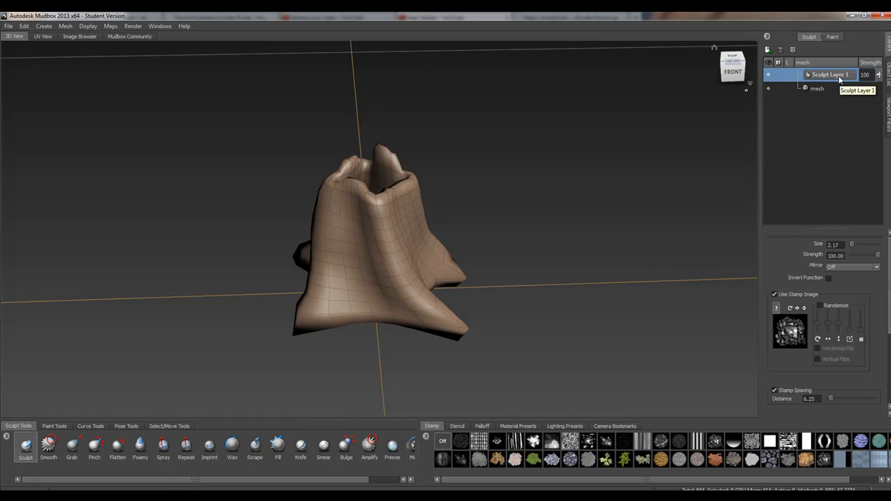
mouse_move(821, 67)
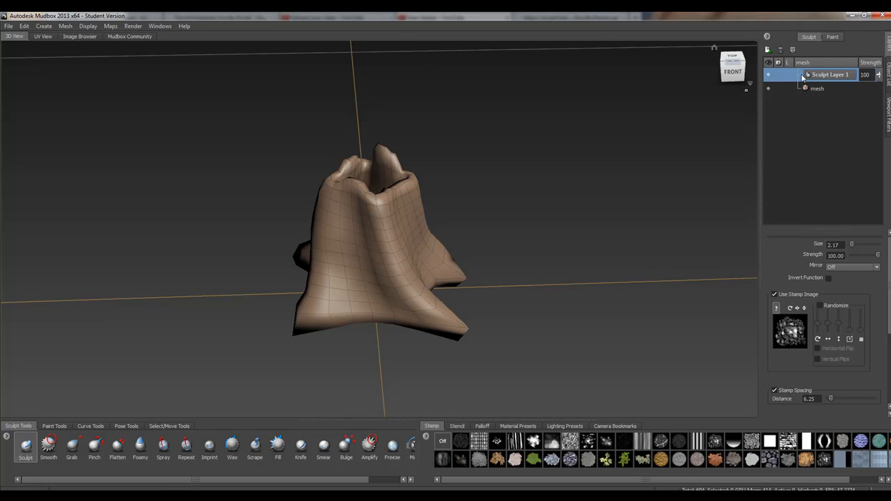
mouse_move(850, 81)
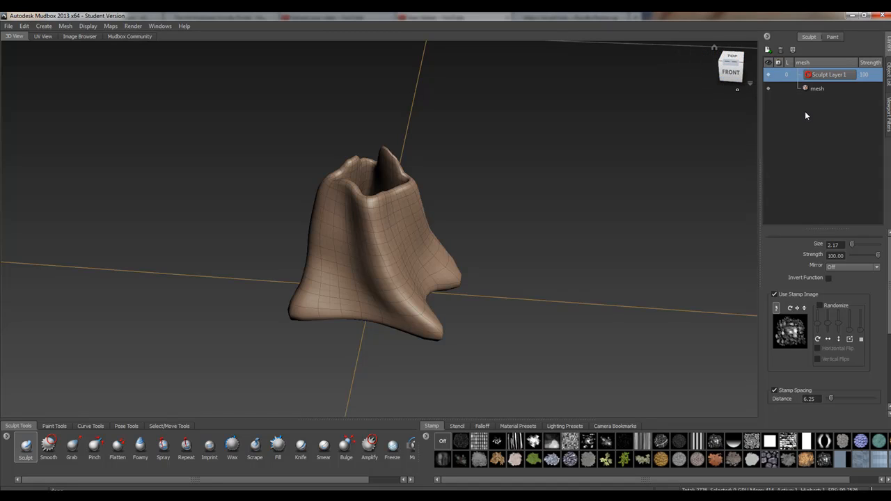
left_click(768, 50)
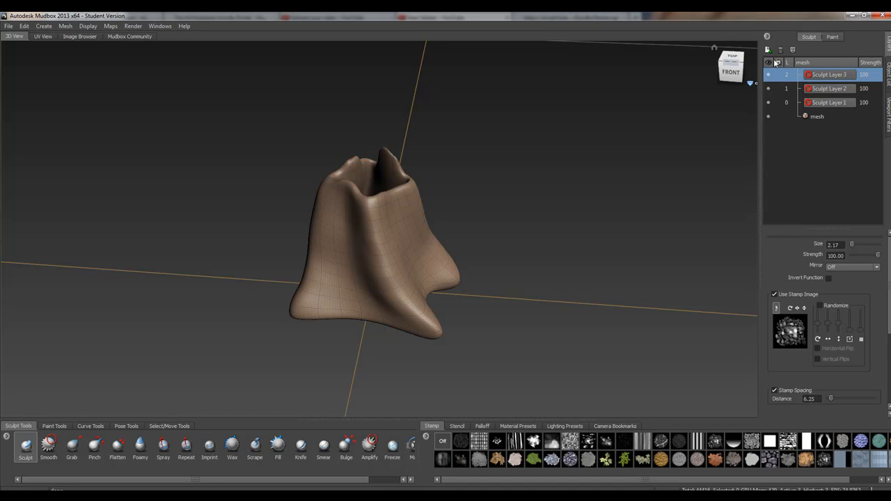
left_click(766, 50)
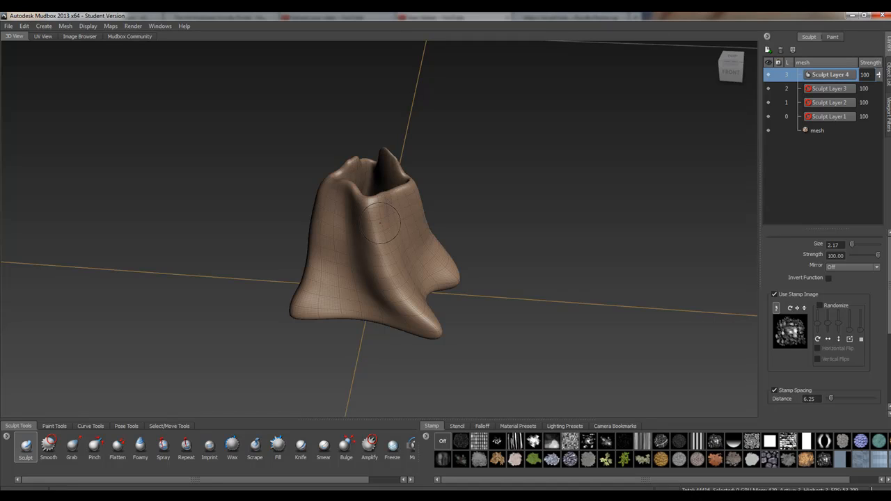
mouse_move(793, 85)
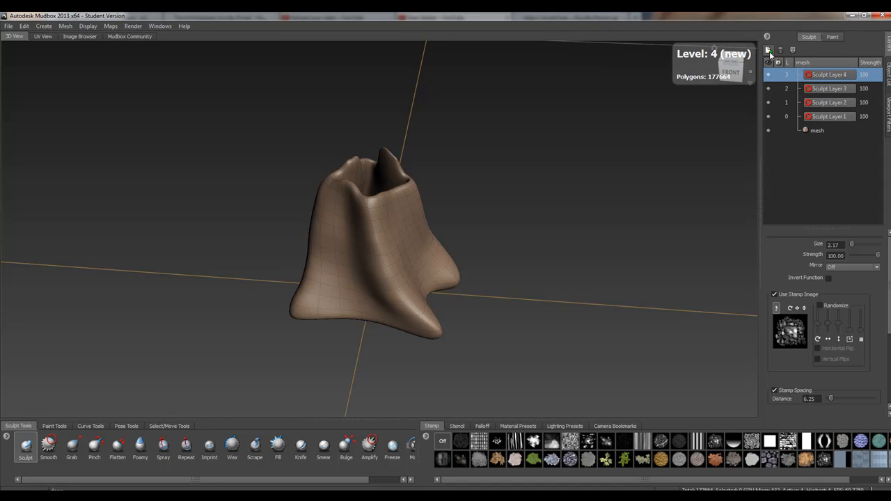
left_click(768, 50)
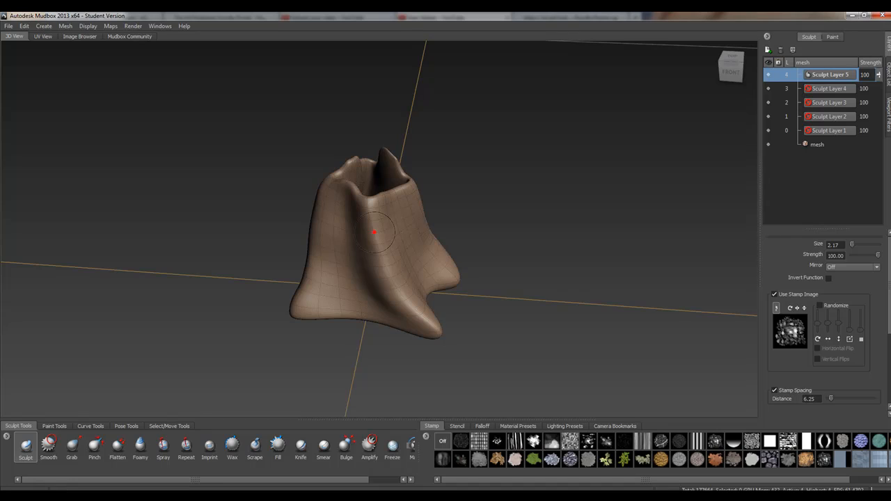
mouse_move(632, 172)
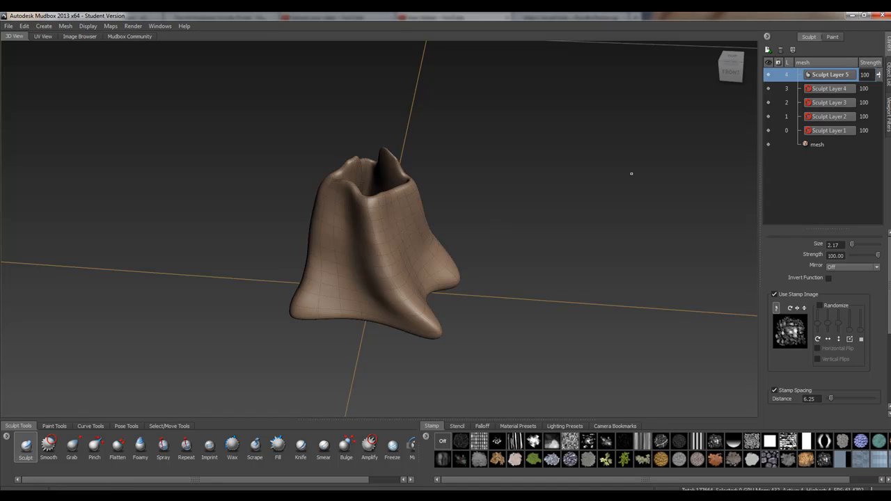
mouse_move(844, 137)
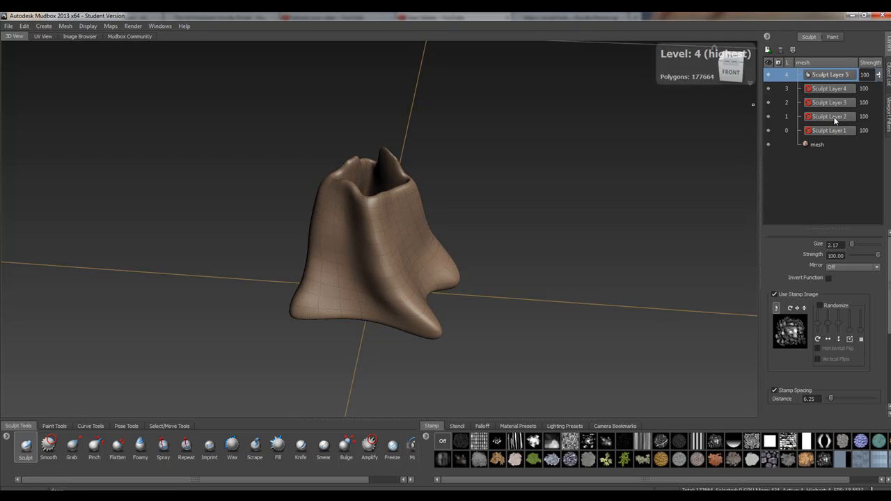
mouse_move(828, 89)
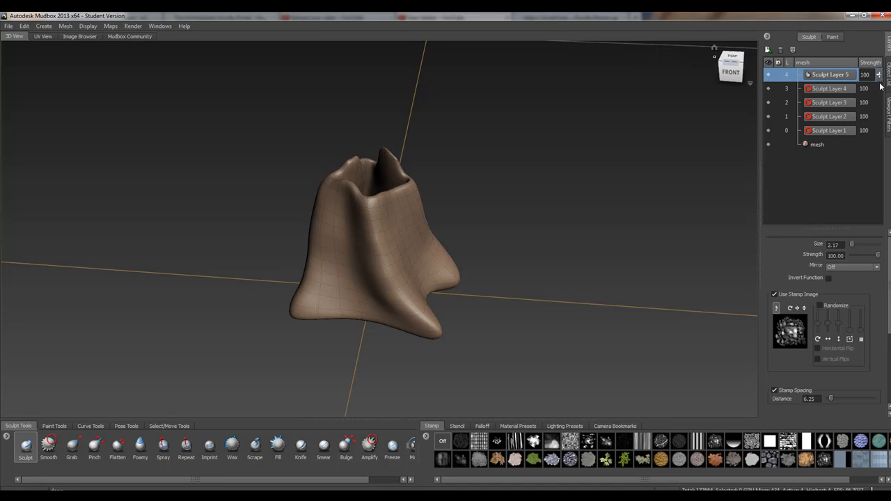
mouse_move(875, 106)
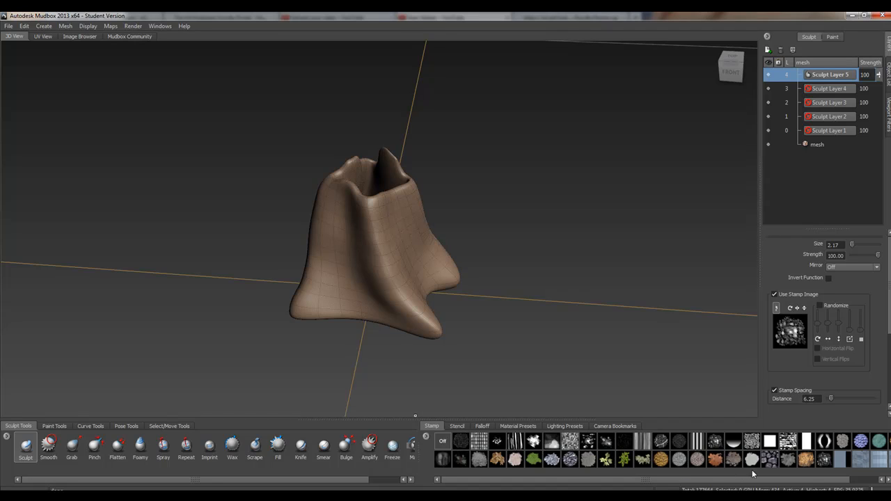
mouse_move(624, 452)
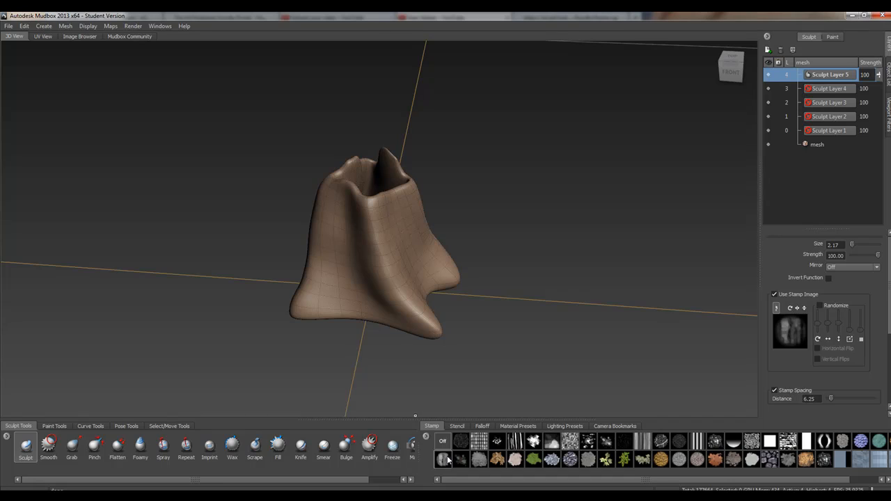
mouse_move(449, 459)
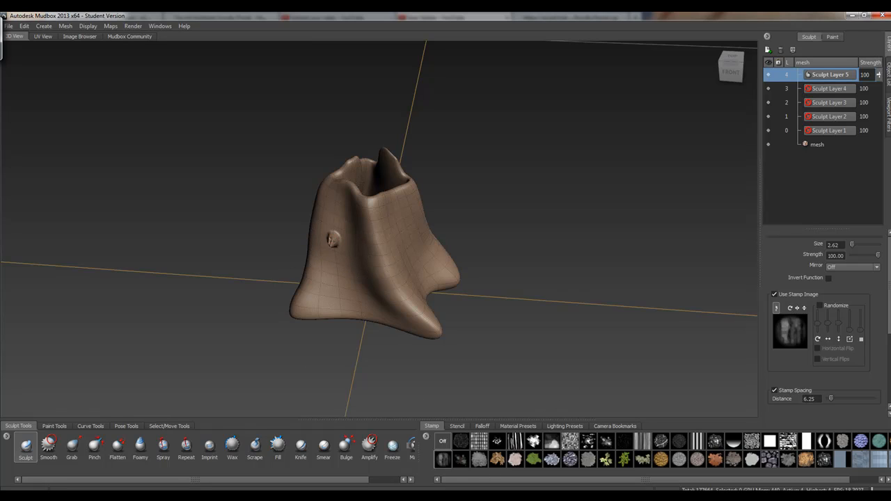
Step: Dab a test bark-stamp stroke on the stump's left side
left_click(341, 257)
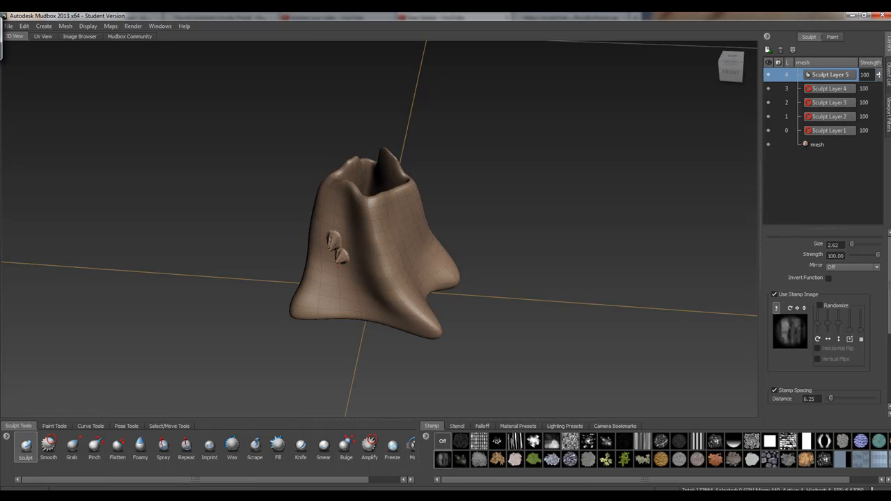
Step: Undo the test mark, reveal the falloff curve and lower brush Strength to about 40
left_click(24, 25)
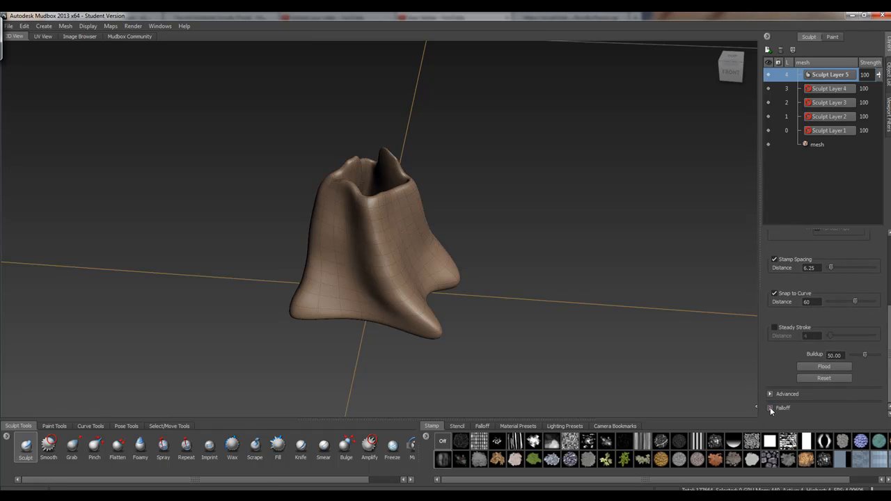
left_click(782, 407)
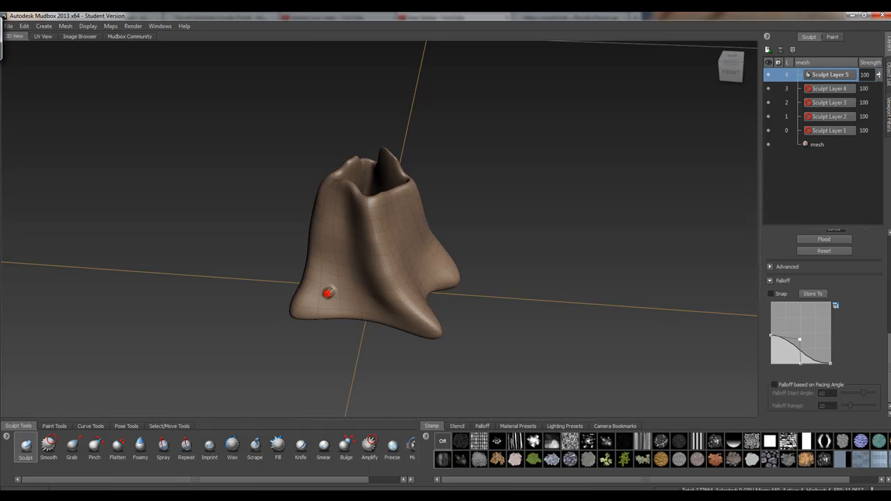
mouse_move(411, 267)
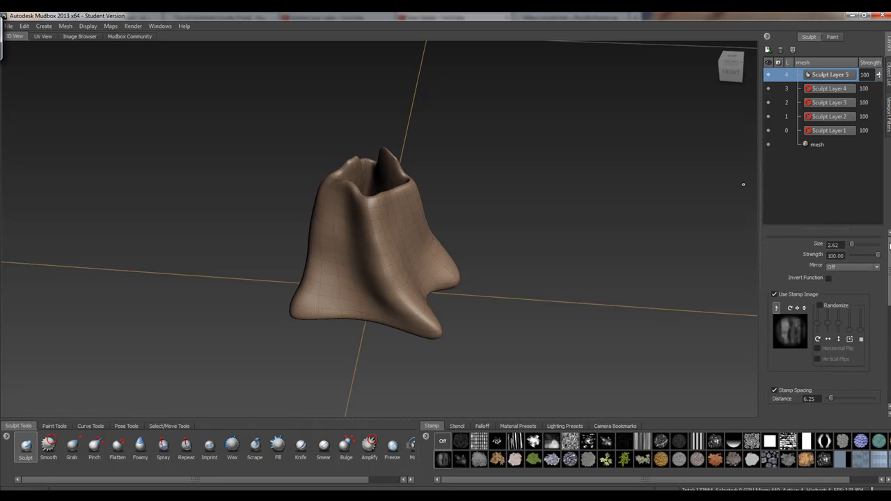
left_click_drag(874, 256, 866, 256)
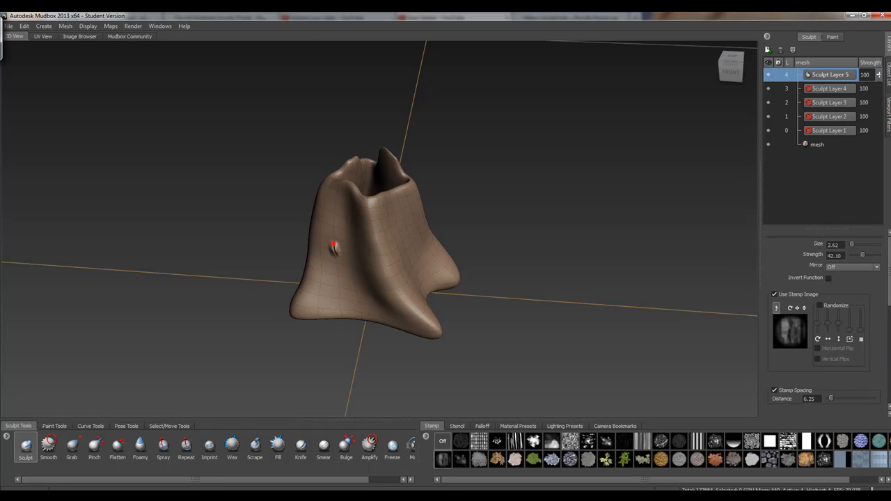
mouse_move(757, 194)
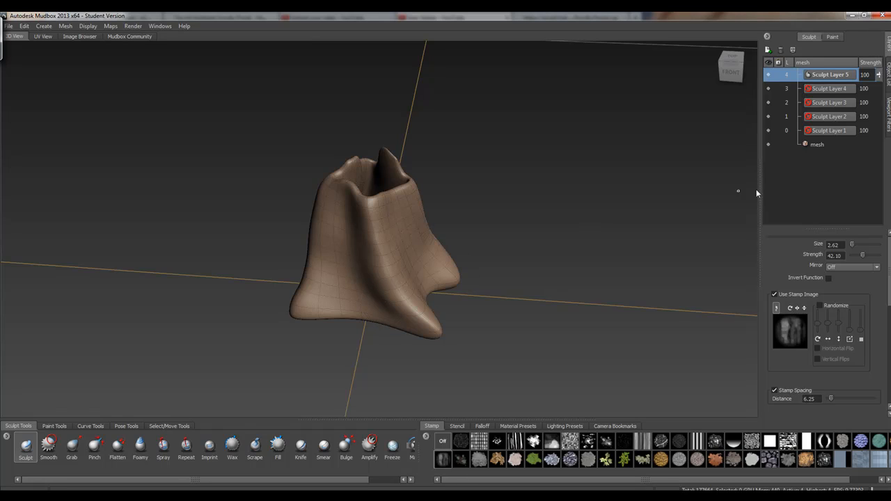
mouse_move(876, 263)
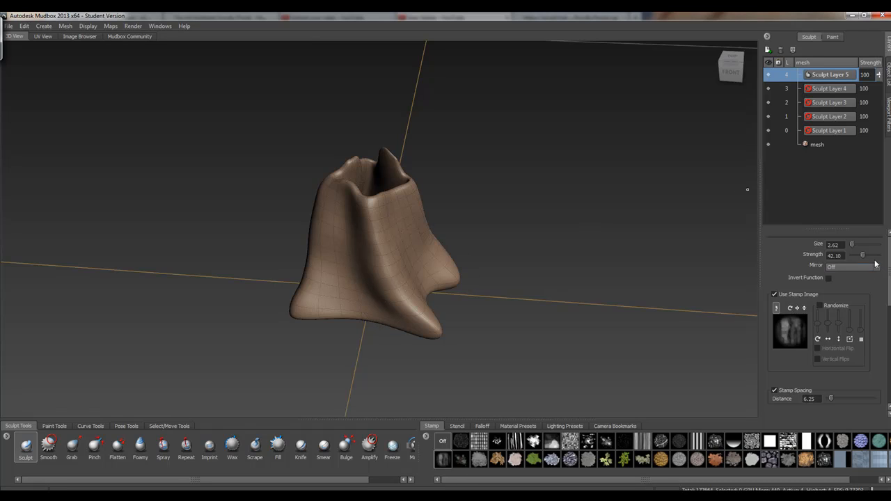
left_click_drag(862, 255, 852, 255)
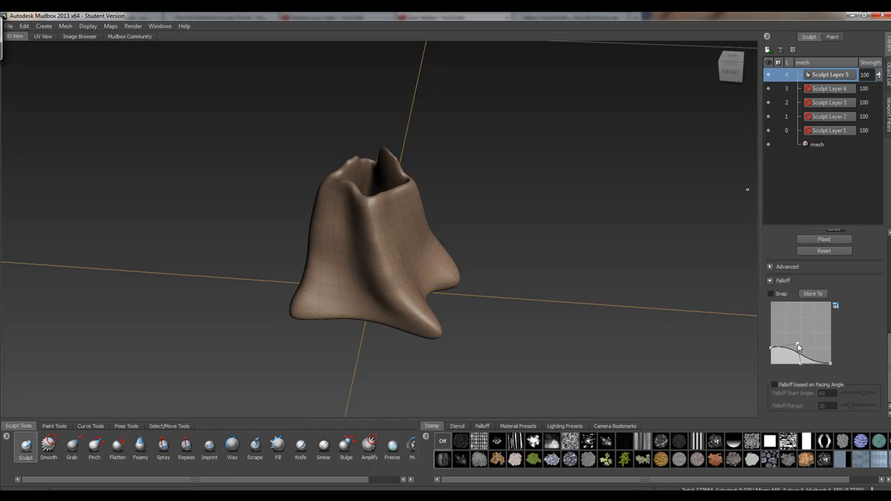
Step: Bring up the preset falloff curves in the Falloff tray
left_click(482, 426)
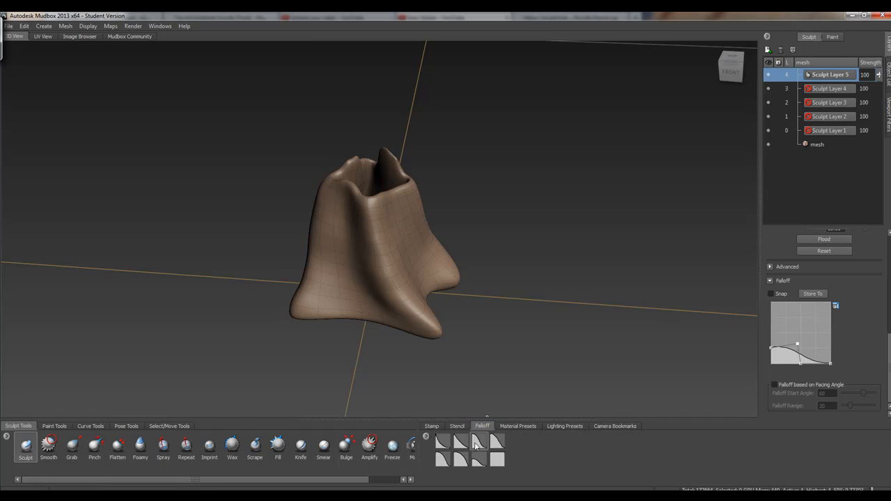
mouse_move(476, 452)
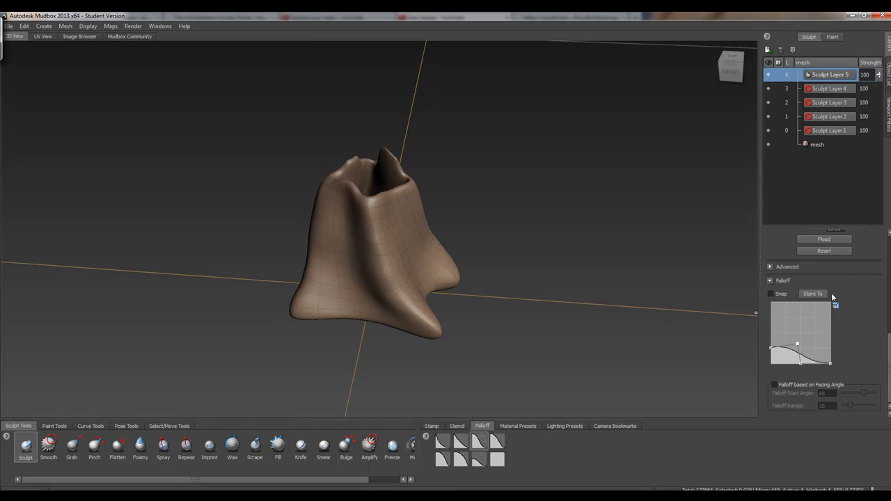
mouse_move(526, 437)
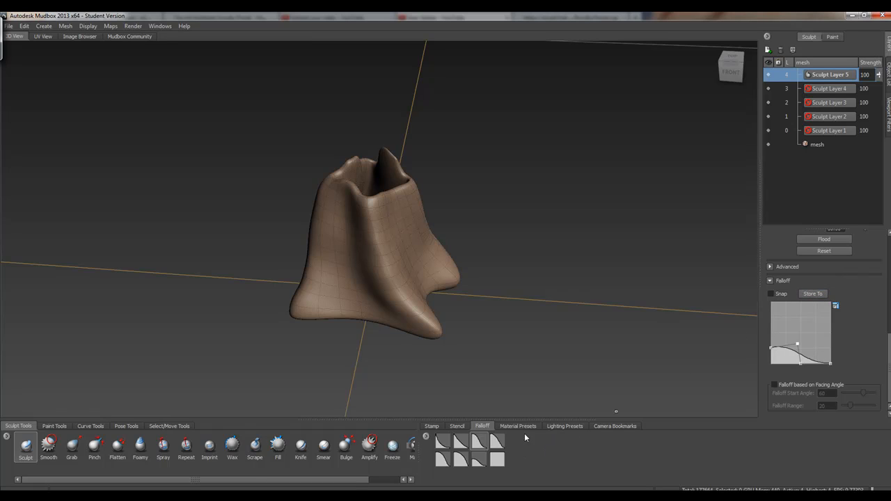
mouse_move(332, 249)
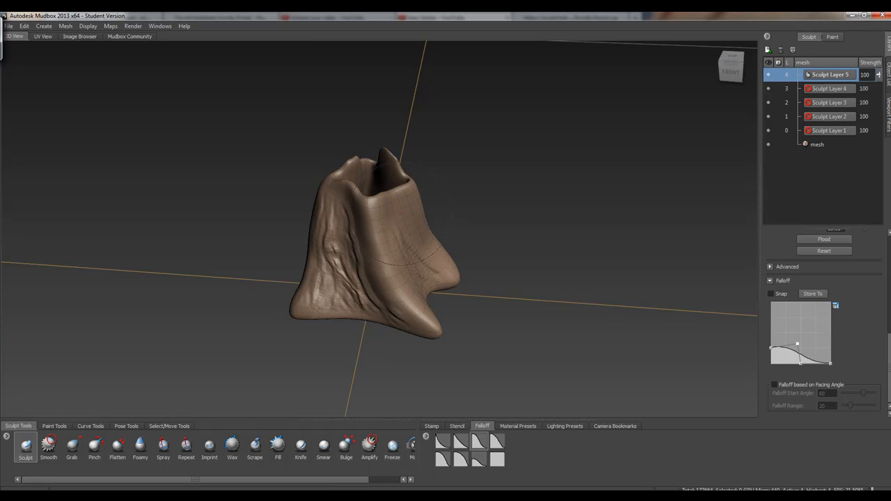
Step: Continue bark sculpting, then switch through the Grab and Smooth tools
left_click(434, 270)
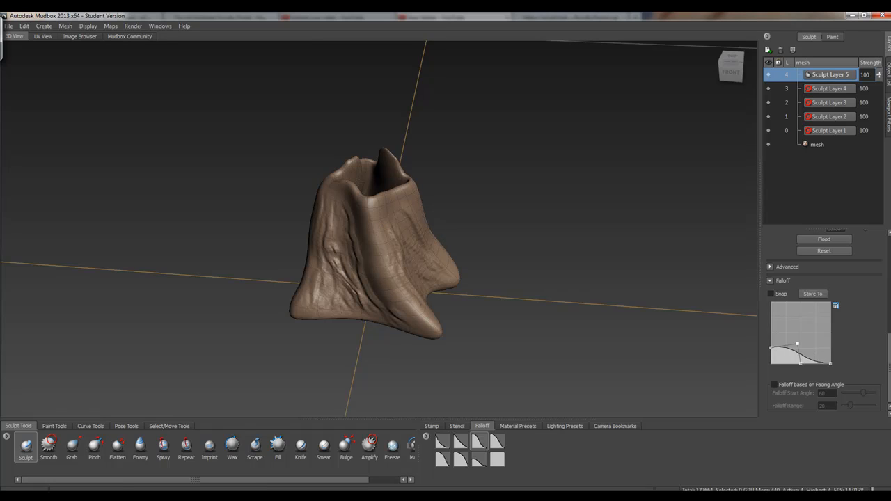
left_click(73, 446)
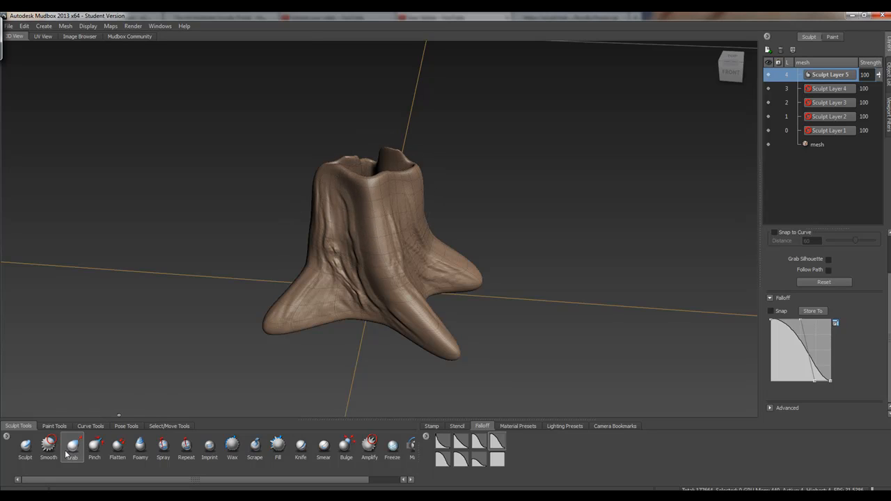
left_click(25, 446)
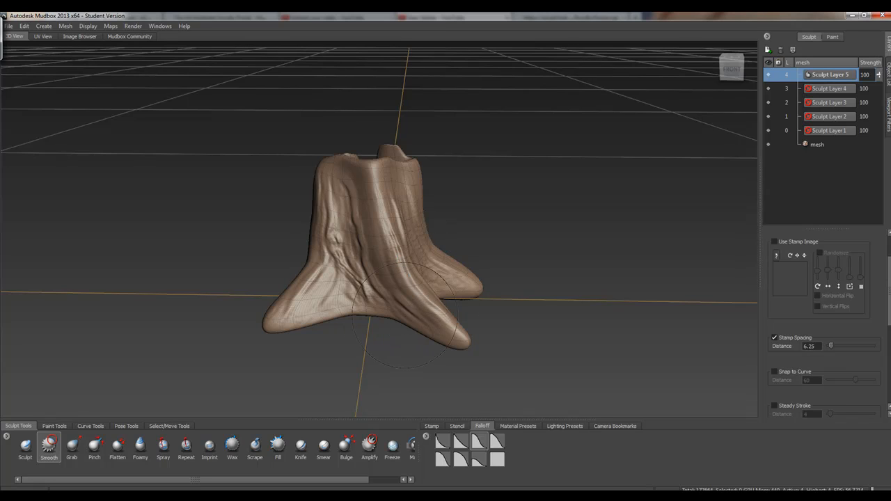
mouse_move(340, 252)
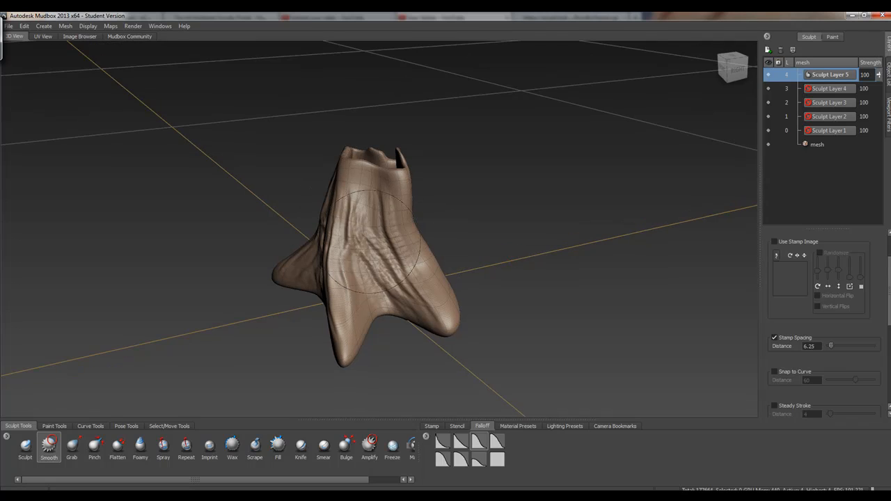
mouse_move(392, 254)
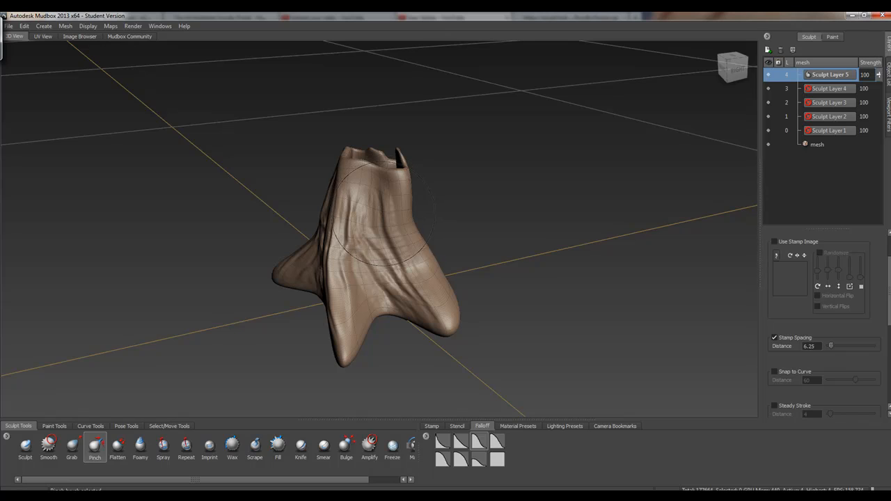
mouse_move(388, 222)
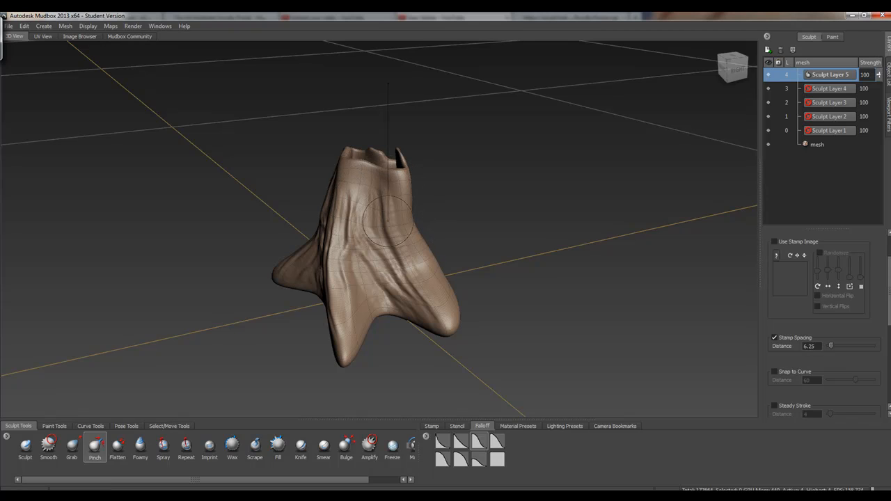
mouse_move(382, 209)
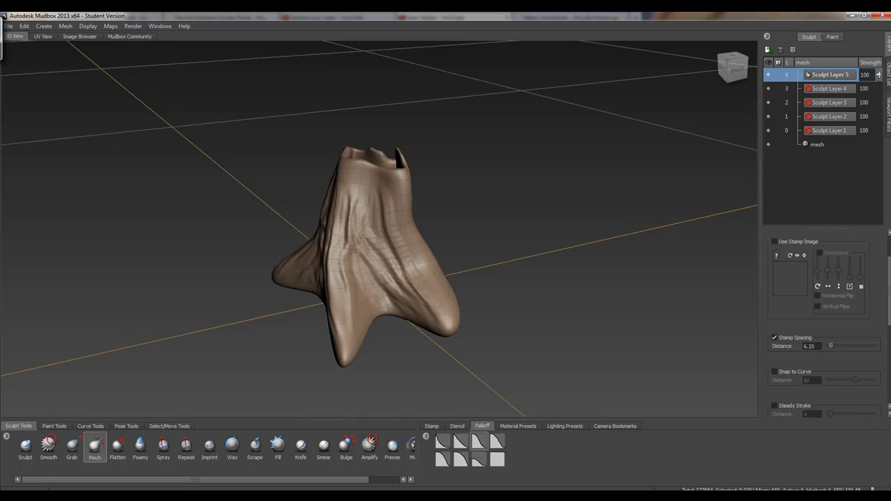
mouse_move(502, 256)
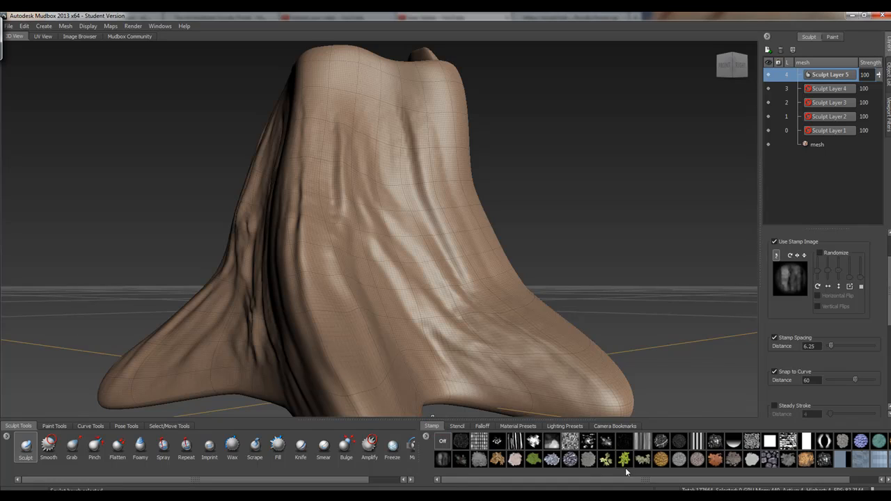
scroll("right", 3)
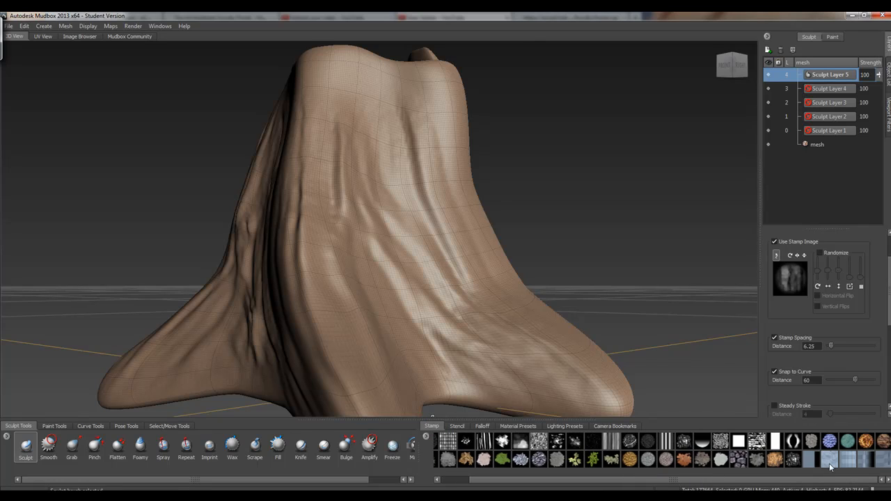
mouse_move(829, 456)
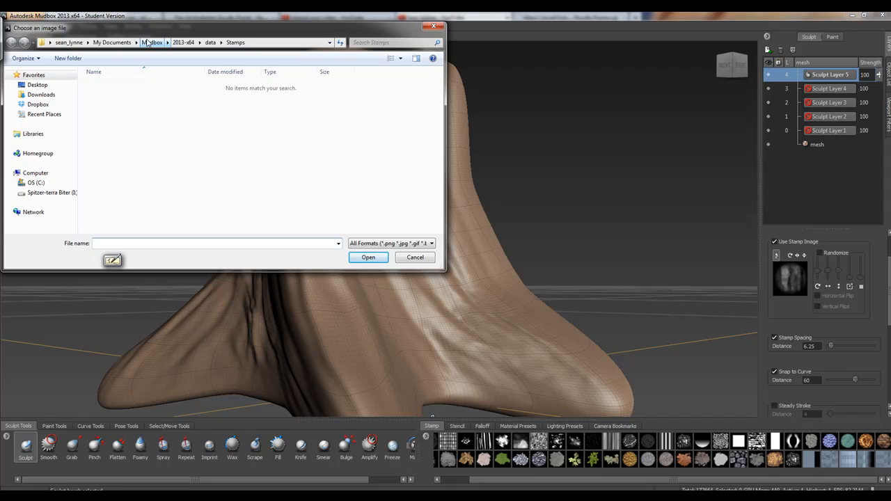
left_click(37, 85)
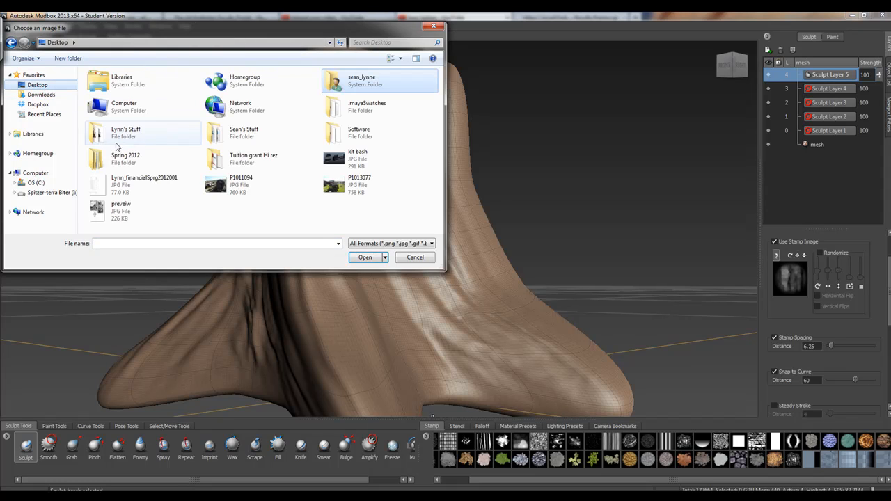
double_click(244, 132)
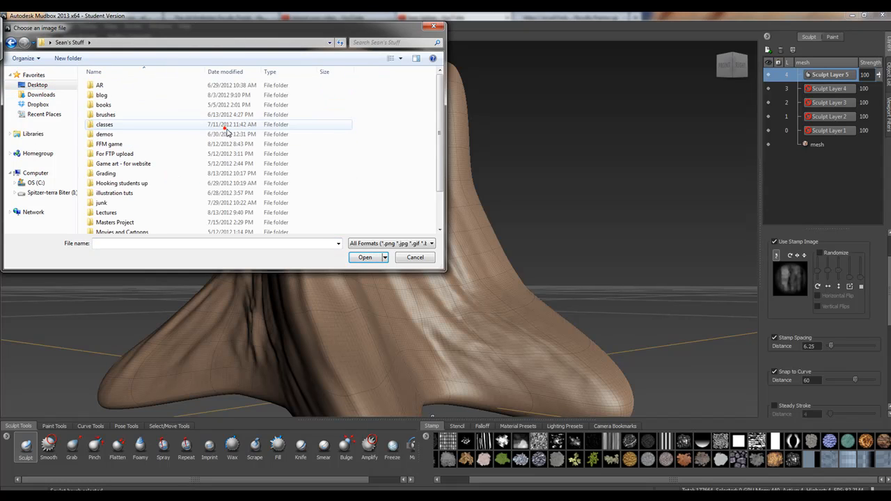
double_click(105, 134)
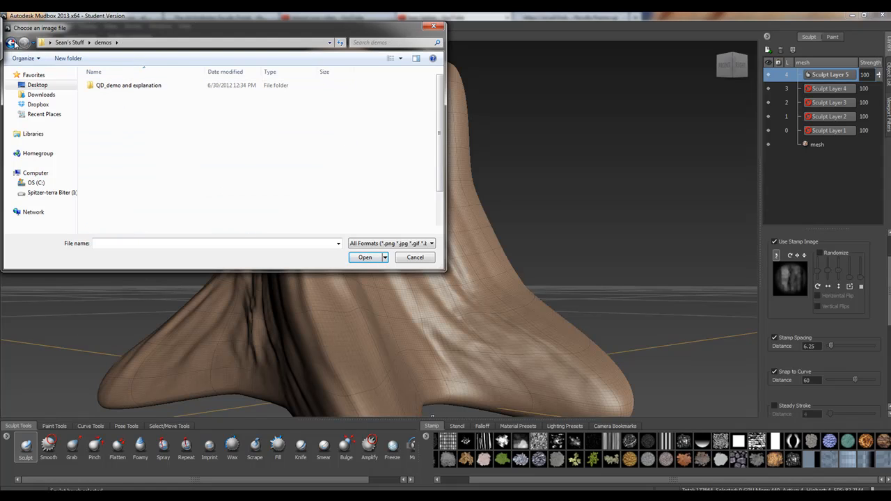
left_click(11, 42)
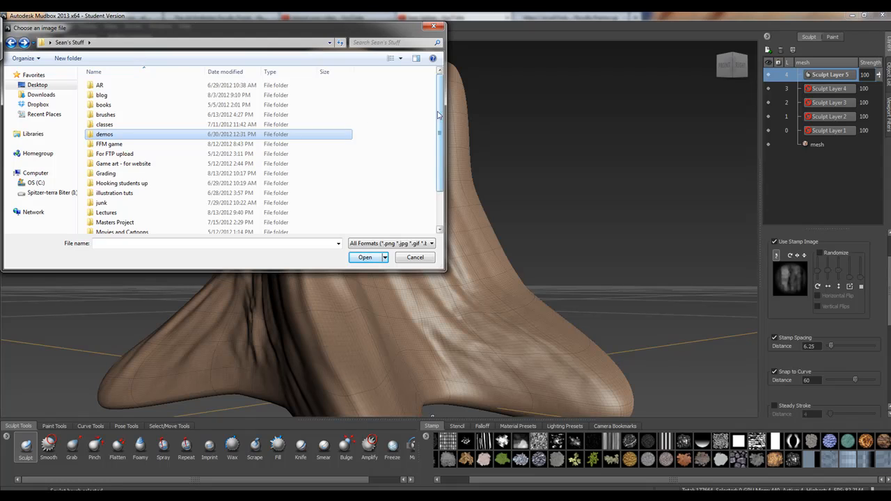
scroll("down", 3)
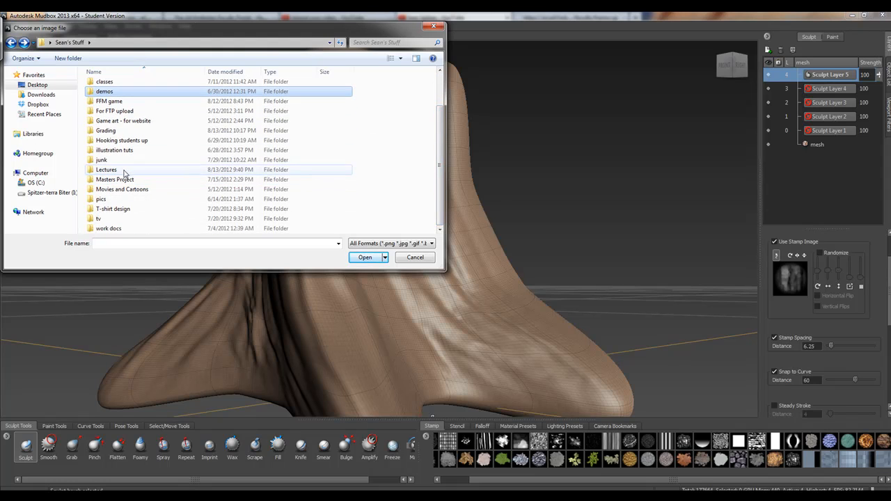
double_click(106, 170)
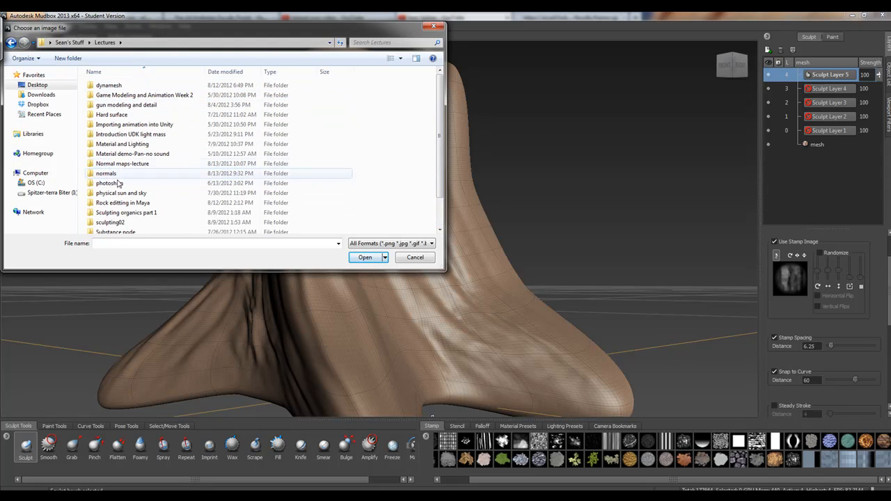
scroll("down", 3)
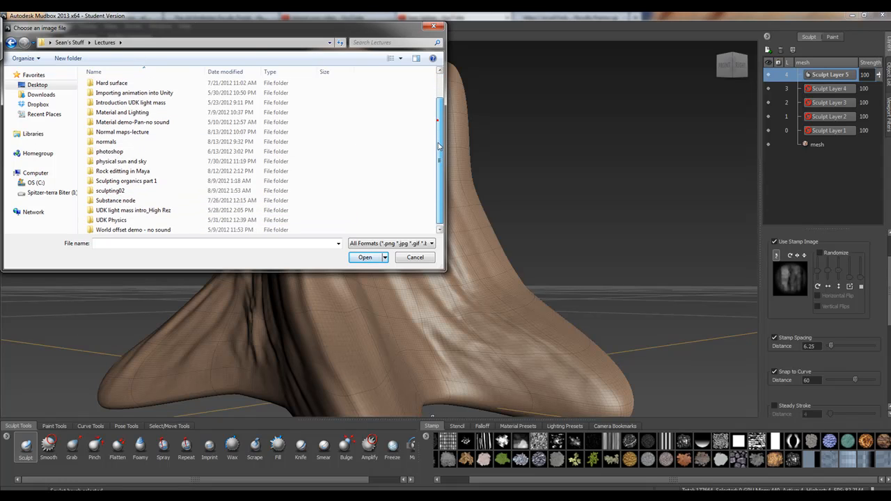
scroll("up", 3)
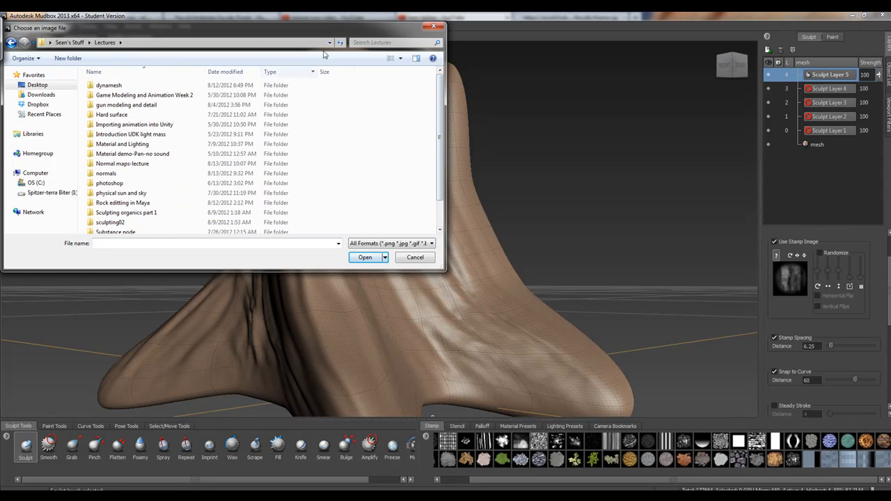
type("bark")
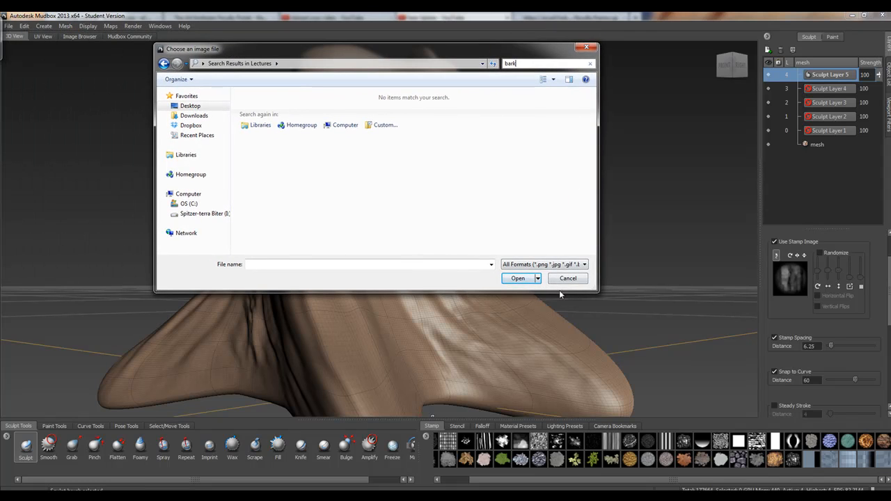
left_click(568, 278)
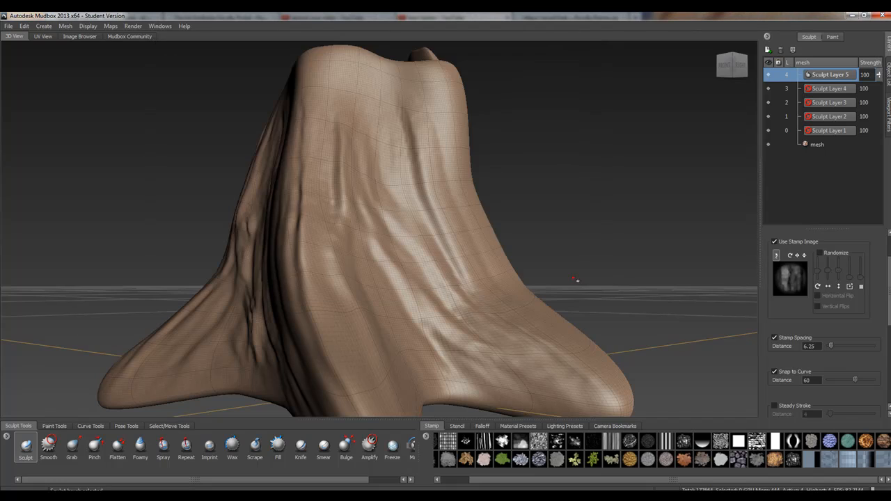
mouse_move(851, 482)
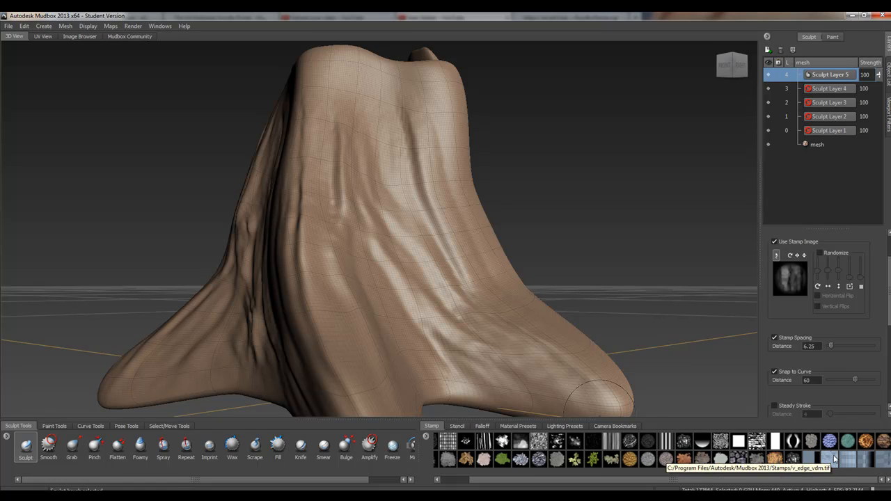
Step: Pick a splotchy scatter stamp image and peek at UV View before returning to 3D View
left_click(830, 458)
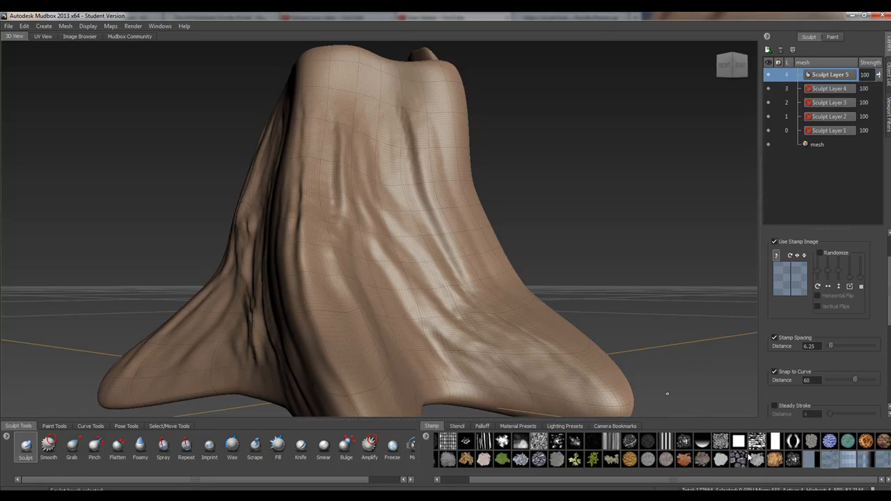
mouse_move(397, 228)
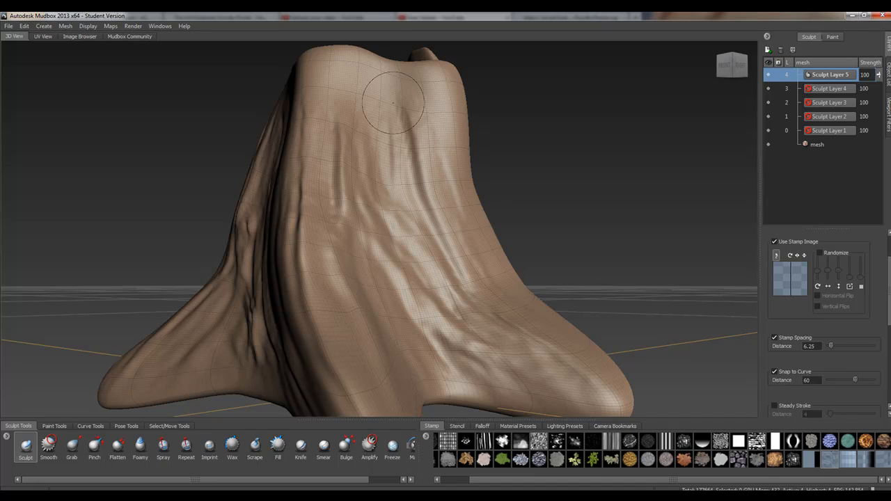
mouse_move(345, 71)
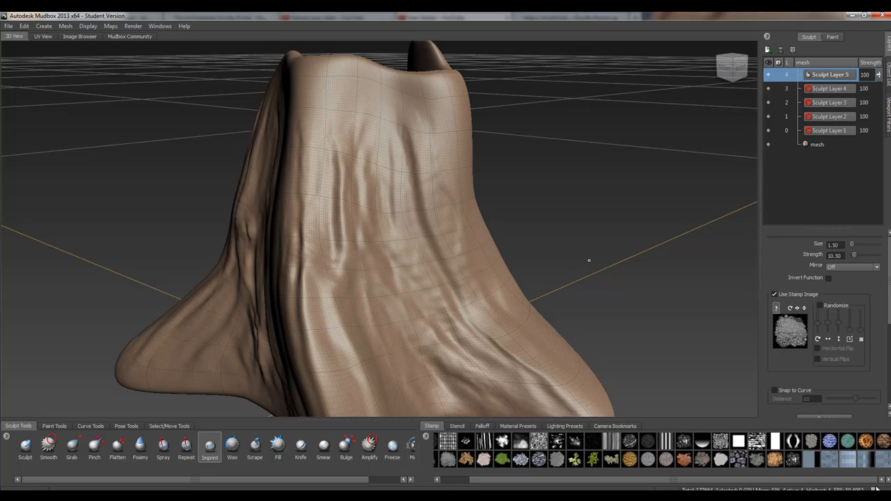
mouse_move(548, 374)
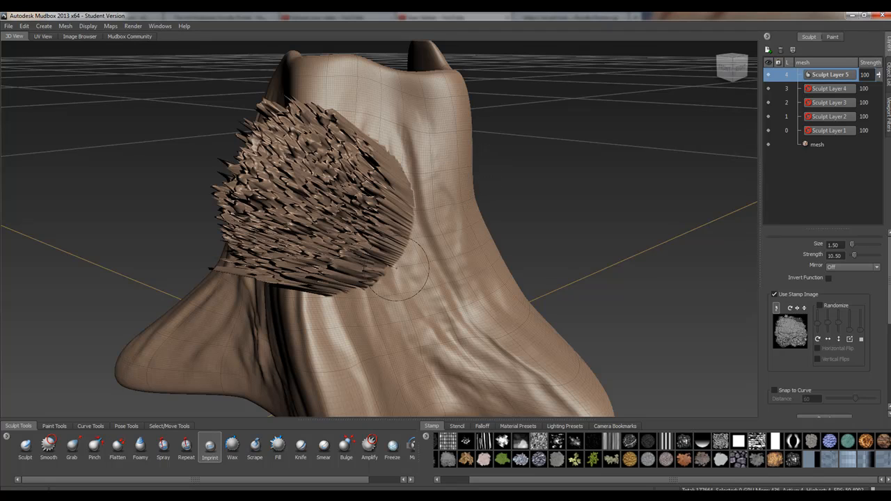
left_click(42, 37)
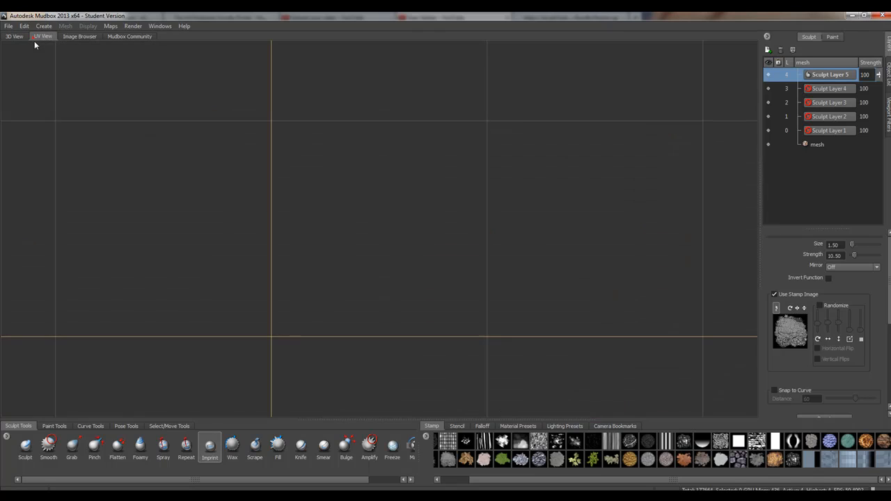
left_click(14, 36)
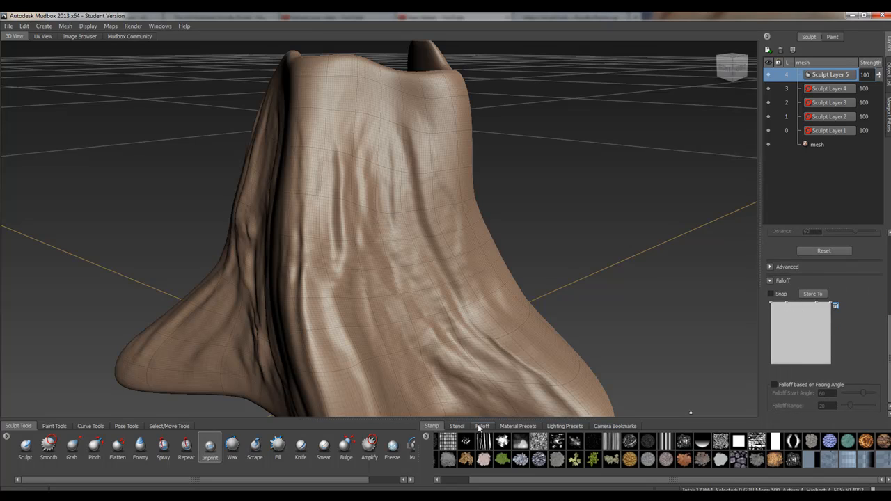
Step: Show the falloff presets and imprint low-strength bark detail across the stump front
left_click(482, 426)
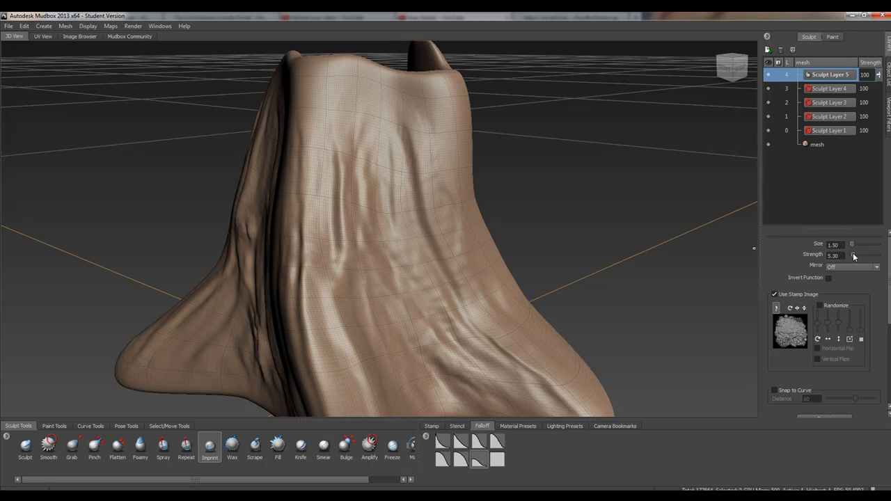
mouse_move(398, 237)
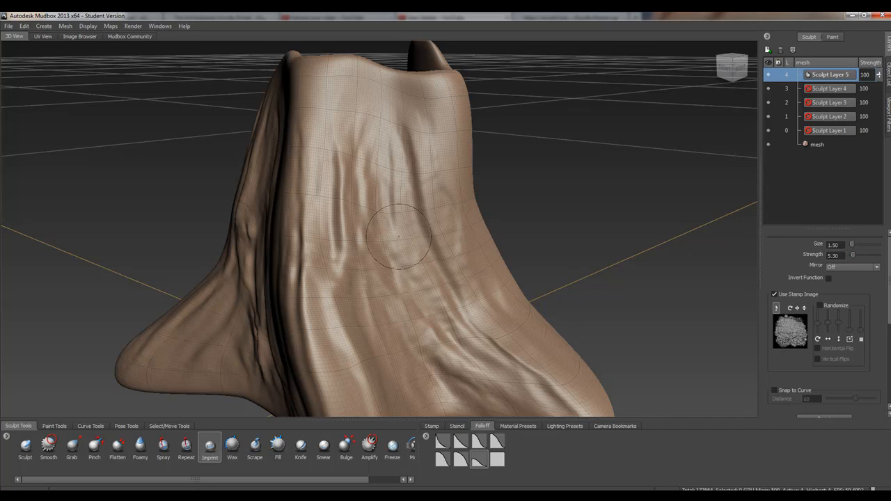
left_click(401, 234)
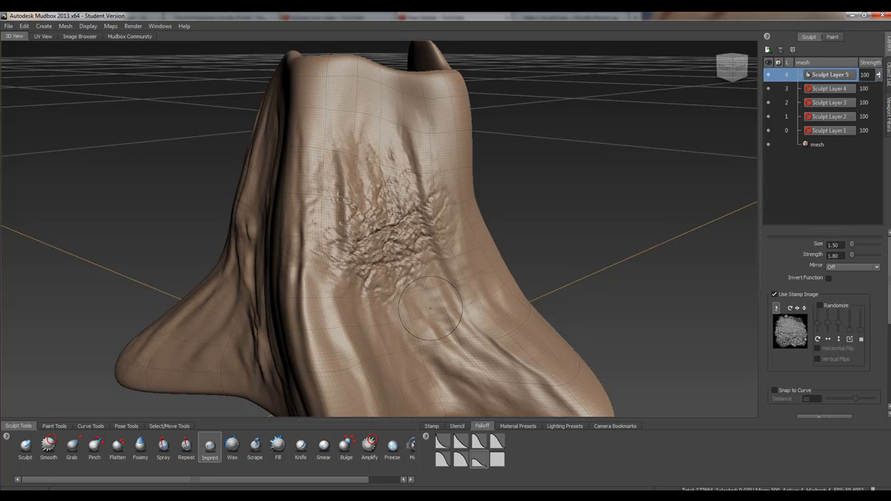
mouse_move(573, 260)
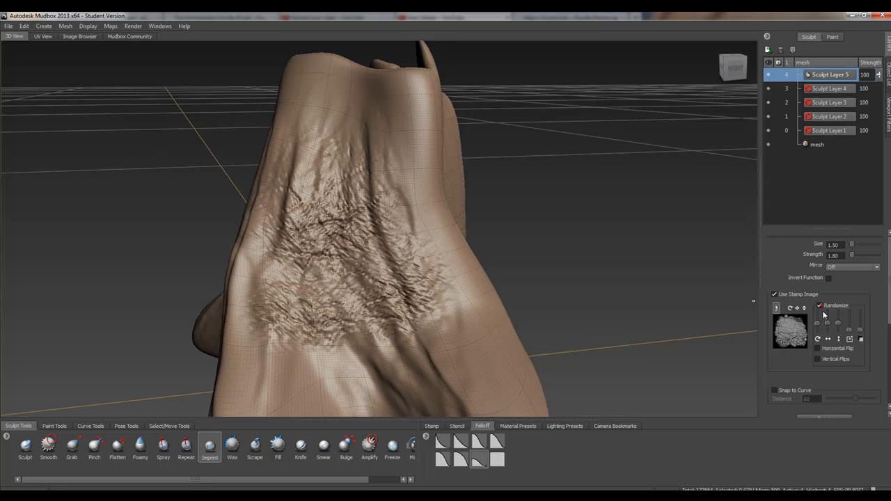
mouse_move(828, 339)
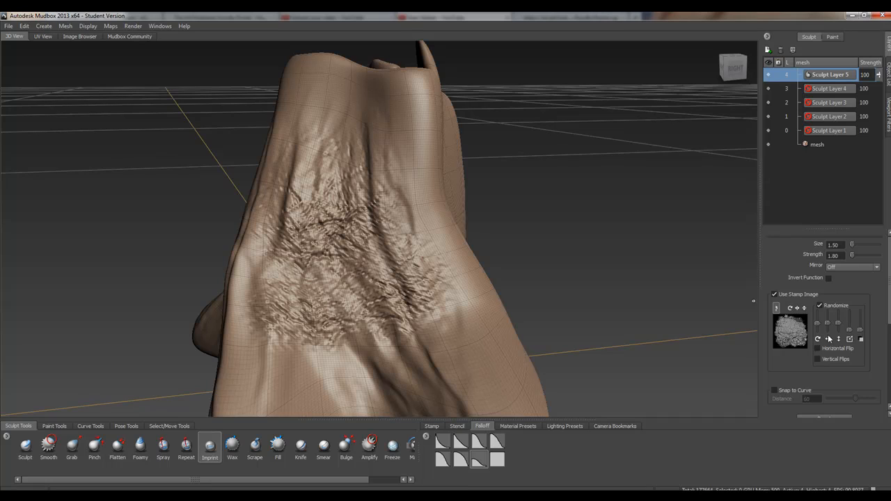
mouse_move(840, 312)
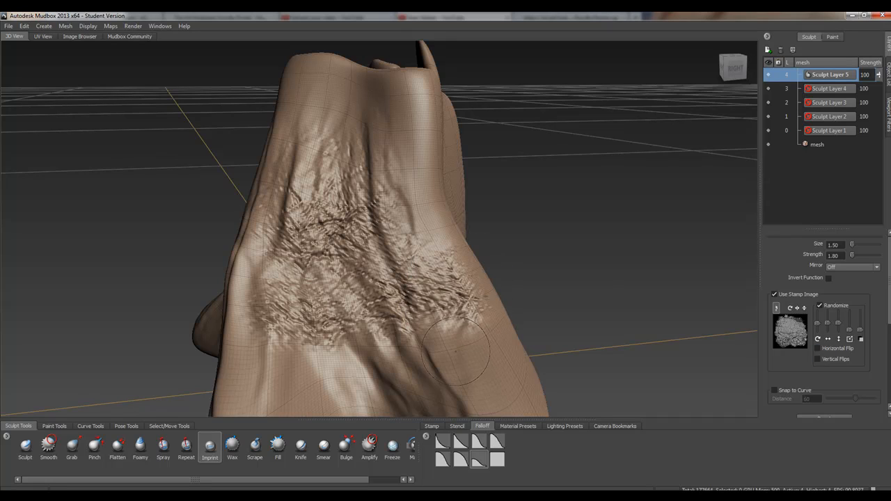
Step: Imprint rough detail near the upper right and a rock-like mark on the lower front
left_click_drag(459, 351, 415, 202)
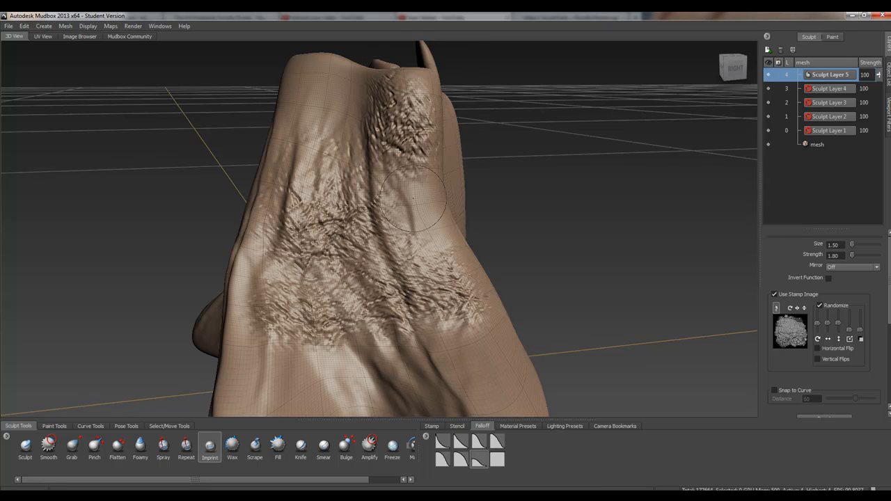
left_click(314, 353)
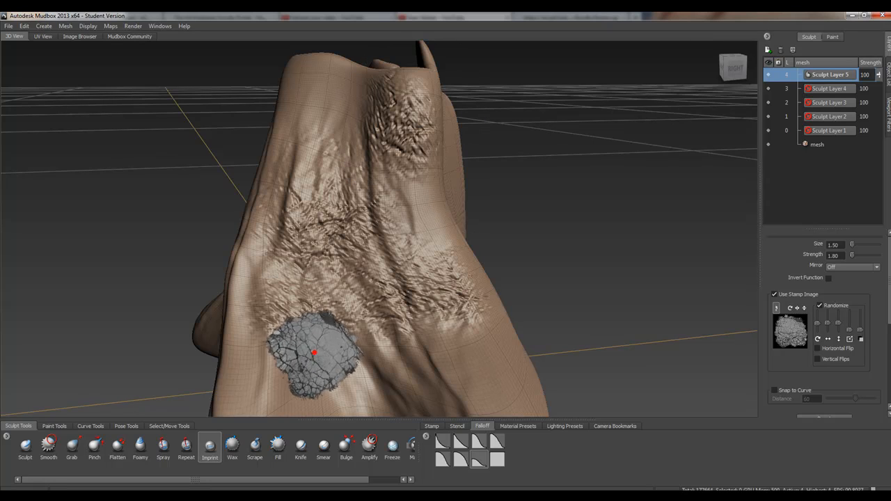
left_click_drag(313, 354, 313, 334)
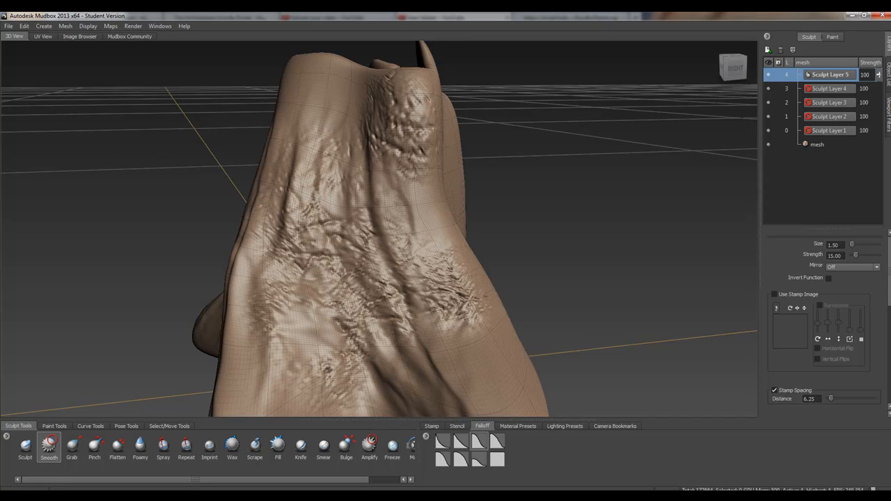
mouse_move(404, 267)
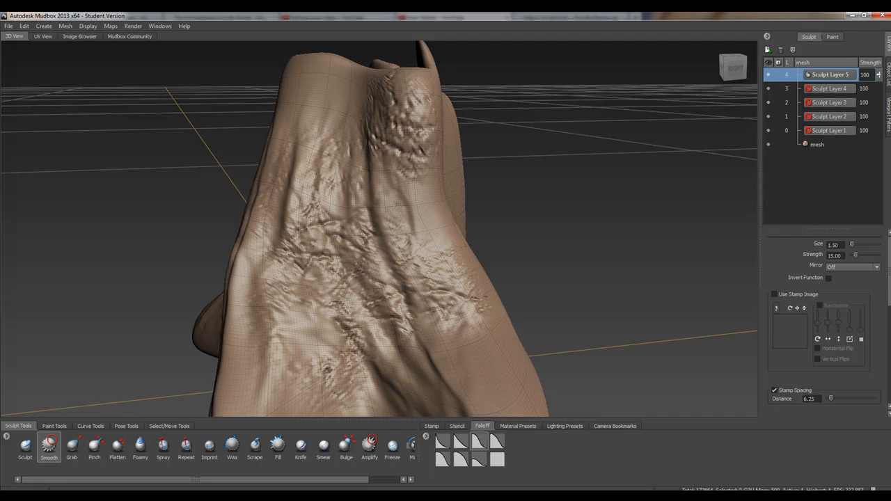
Step: Sculpt rough, pitted stamp detail over the bark and begin smoothing the knobby bumps
left_click(315, 270)
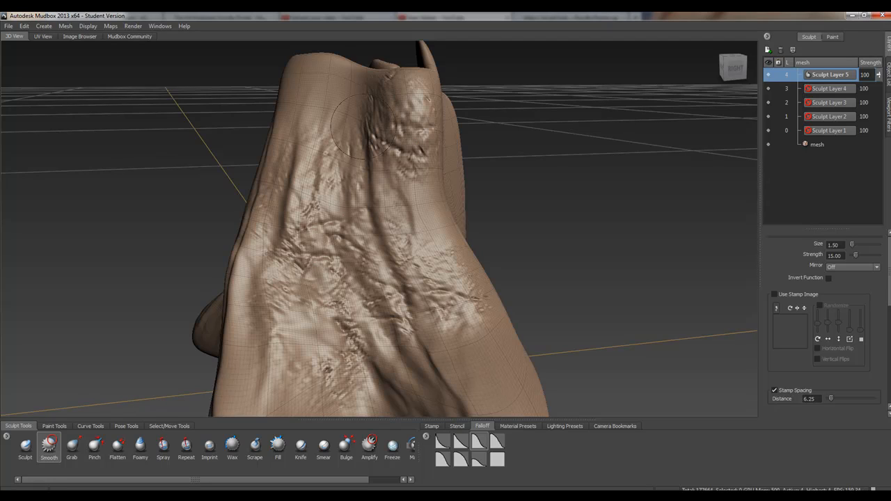
left_click(407, 158)
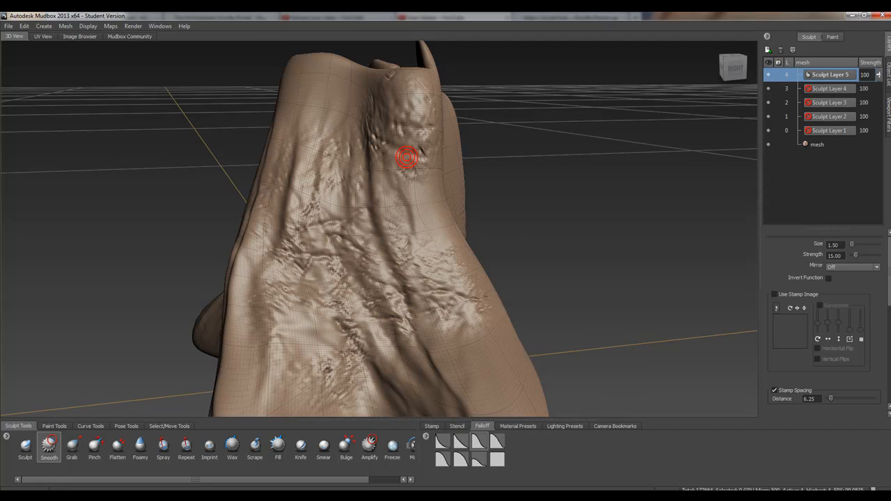
mouse_move(361, 144)
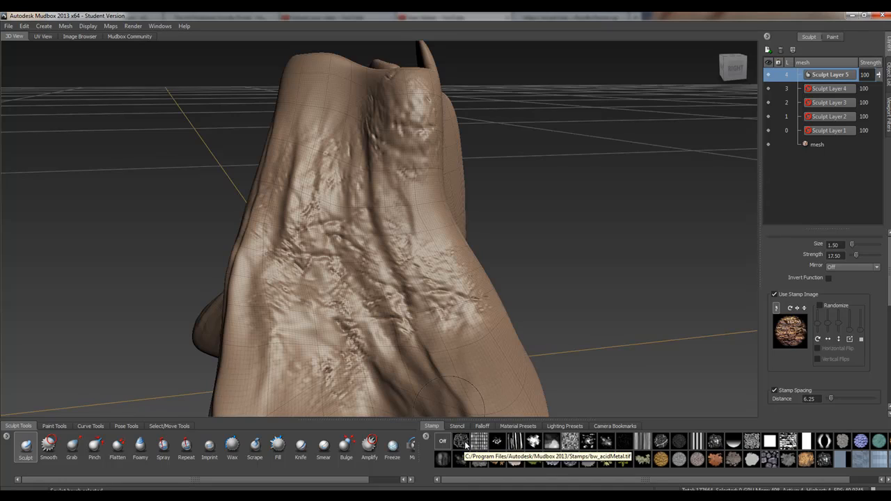
Step: Load the striped stamp at lower strength and stroke vertical wood-grain ridges along the trunk
scroll("right", 3)
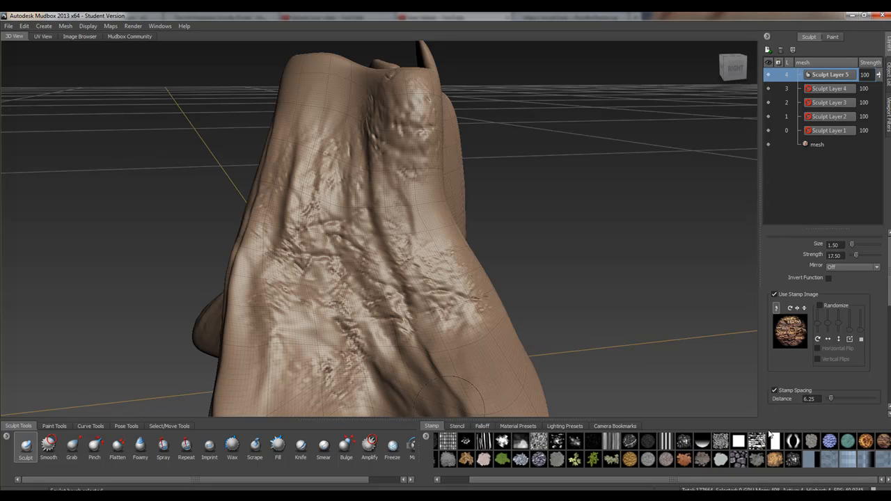
mouse_move(721, 432)
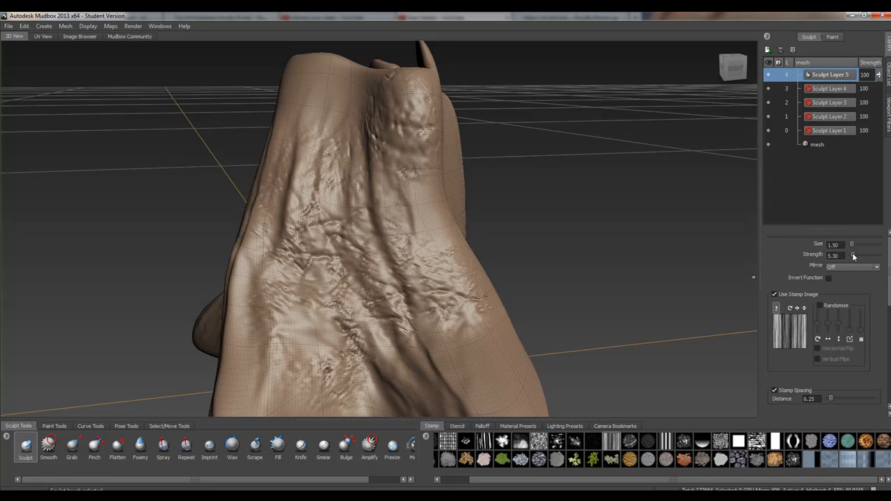
mouse_move(341, 150)
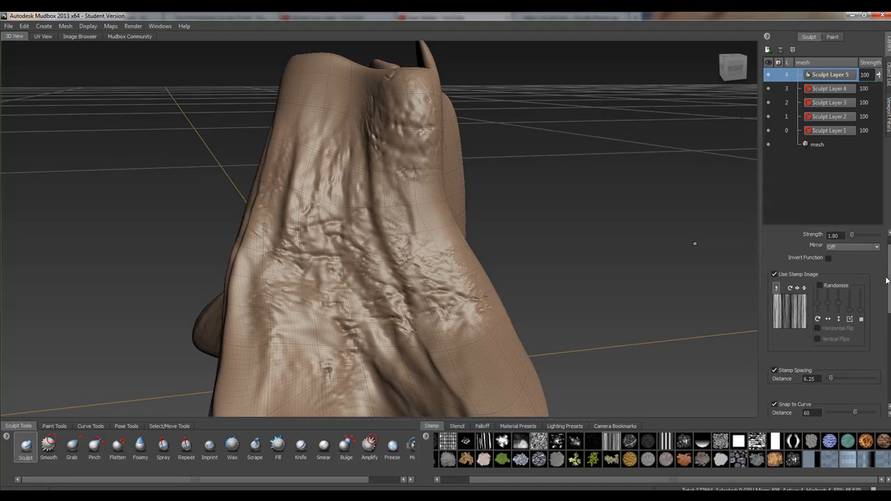
scroll("down", 3)
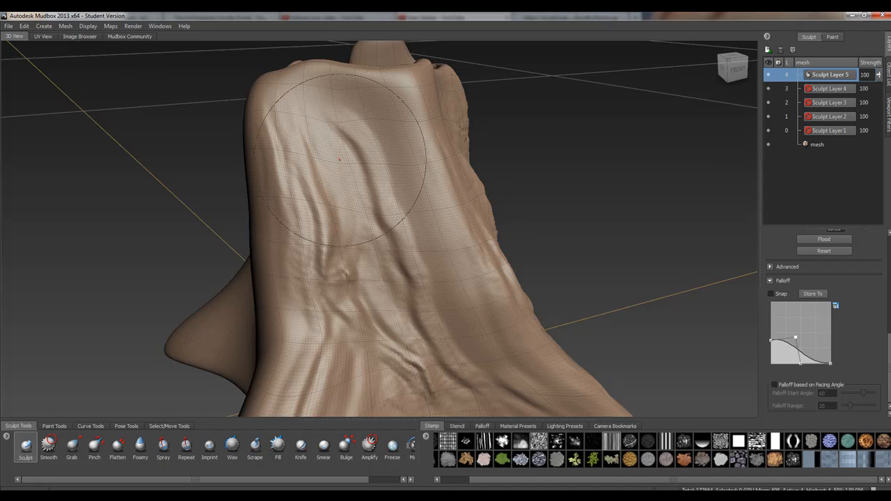
Step: Carve three more vertical wood-grain streaks down the front of the trunk
left_click_drag(337, 160, 401, 174)
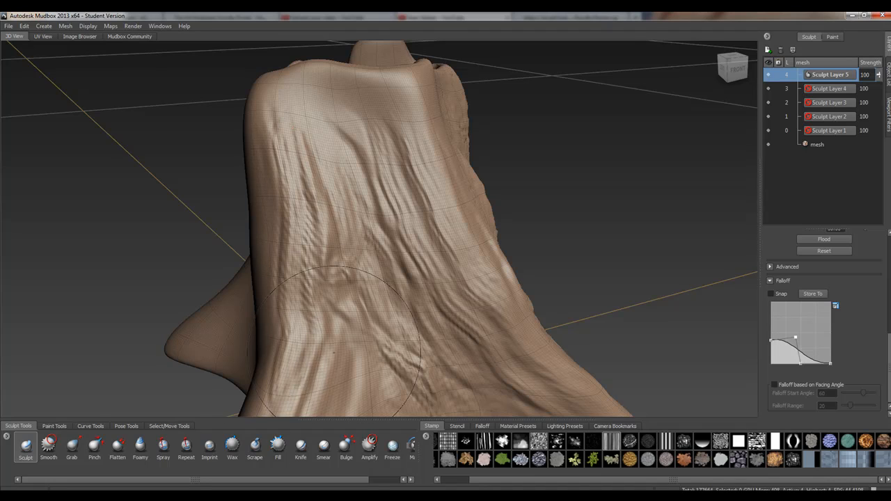
left_click(341, 128)
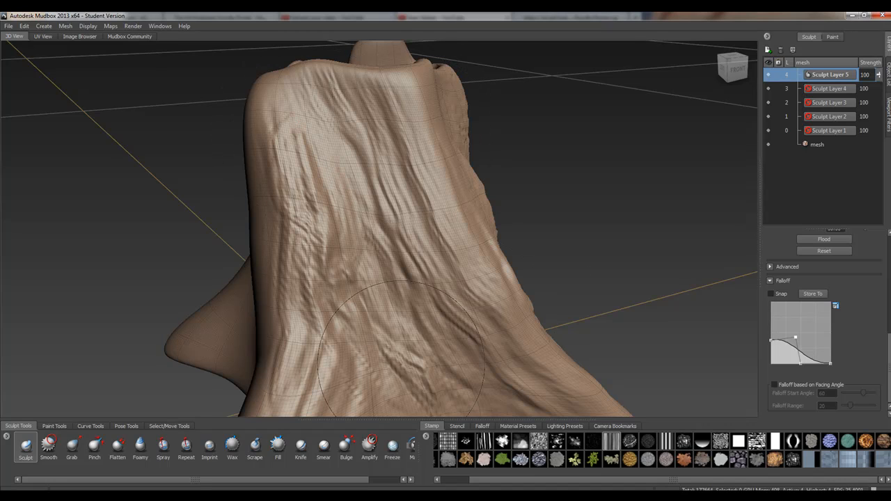
left_click(373, 362)
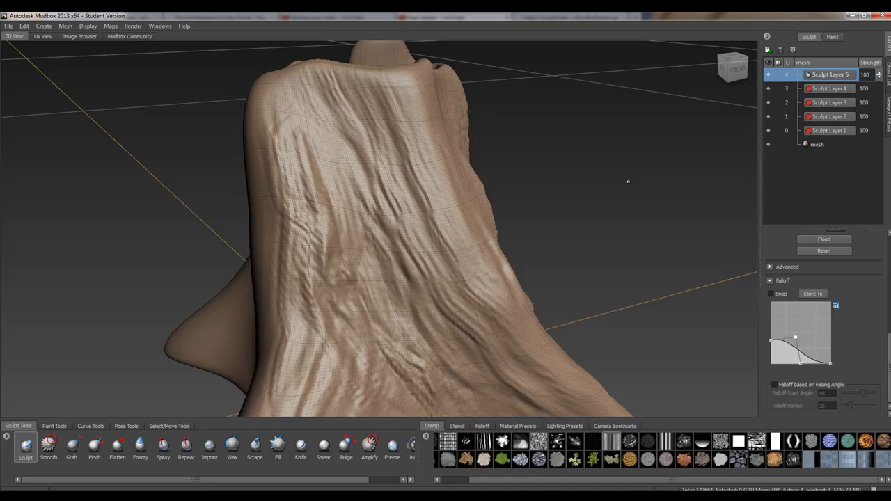
mouse_move(584, 271)
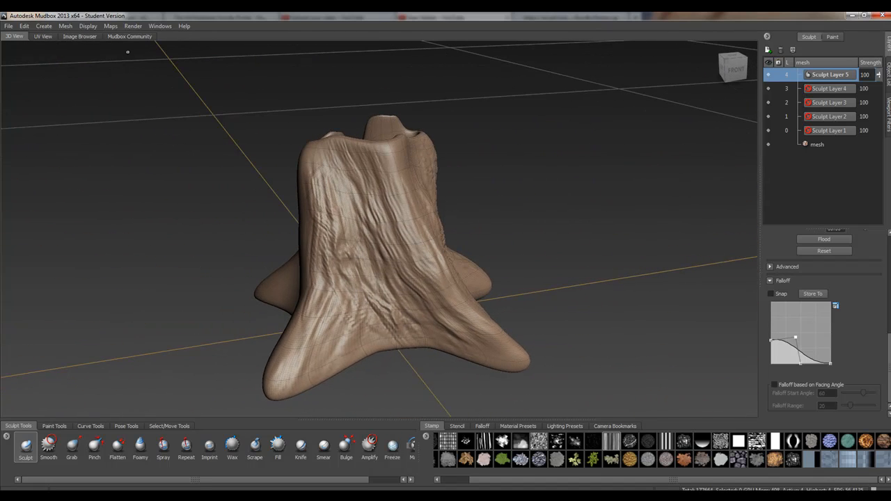
Step: Look through the File menu's Send to Softimage and Send to Maya commands
left_click(8, 25)
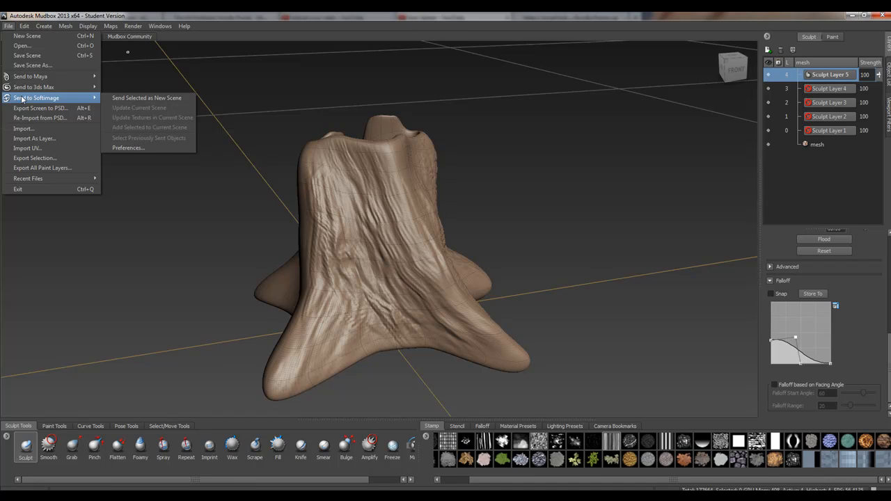
mouse_move(31, 75)
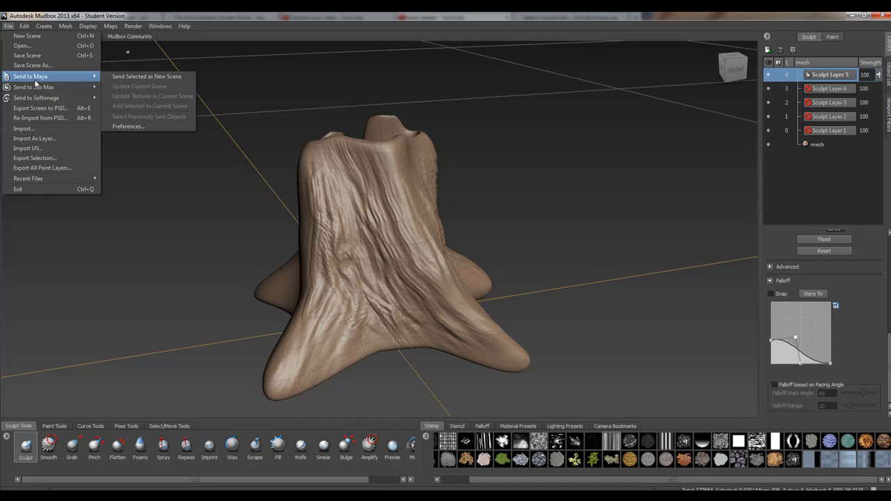
mouse_move(33, 159)
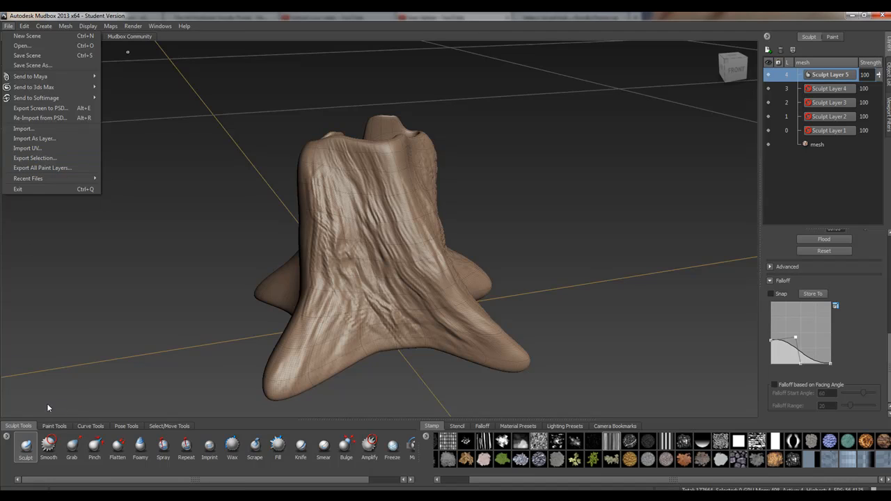
mouse_move(89, 429)
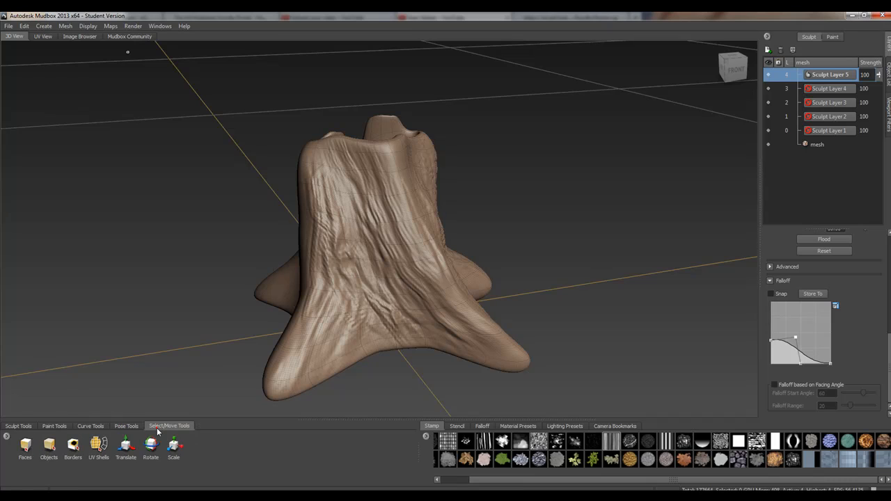
Step: Select the stump mesh and start Export Selection with the name 'stump'
left_click(49, 446)
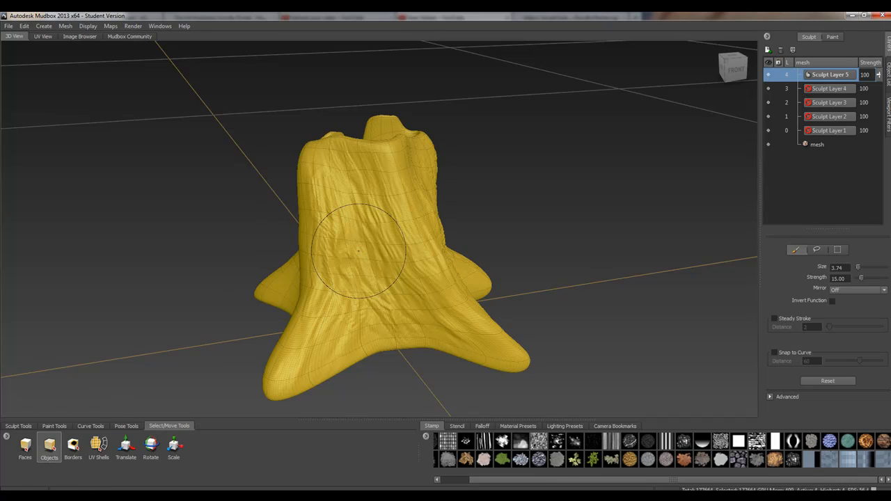
left_click(9, 25)
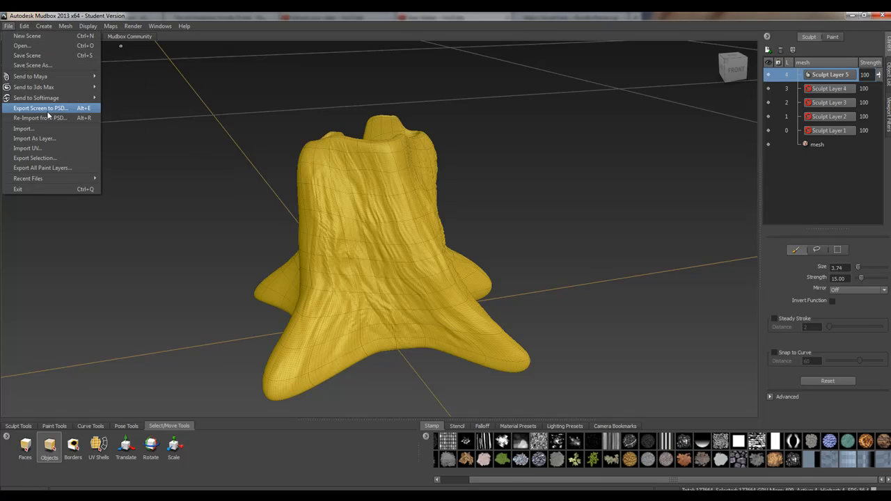
mouse_move(58, 159)
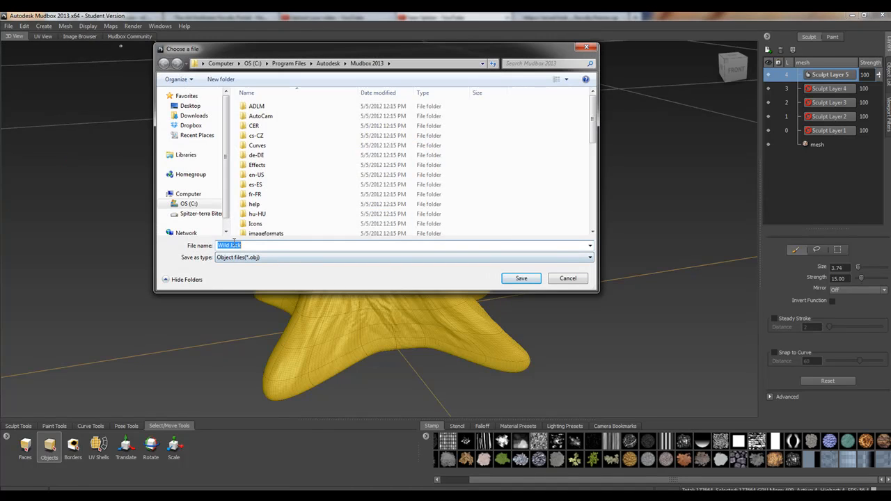
mouse_move(188, 245)
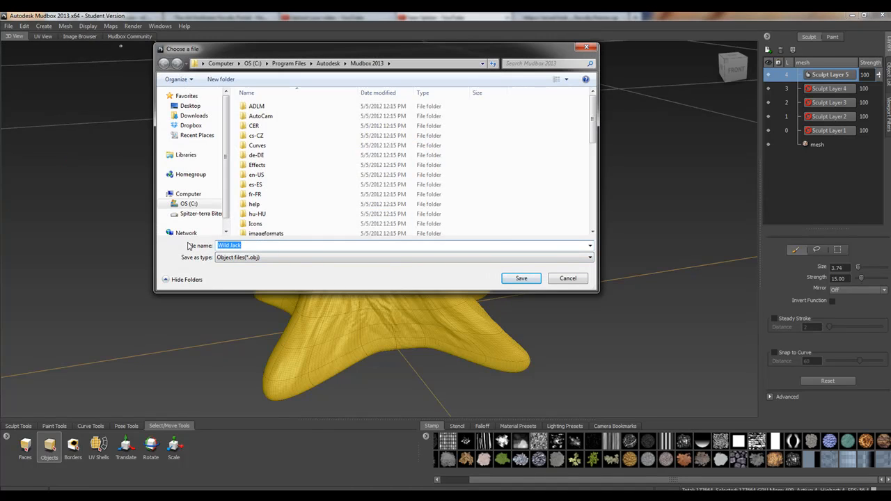
type("stump")
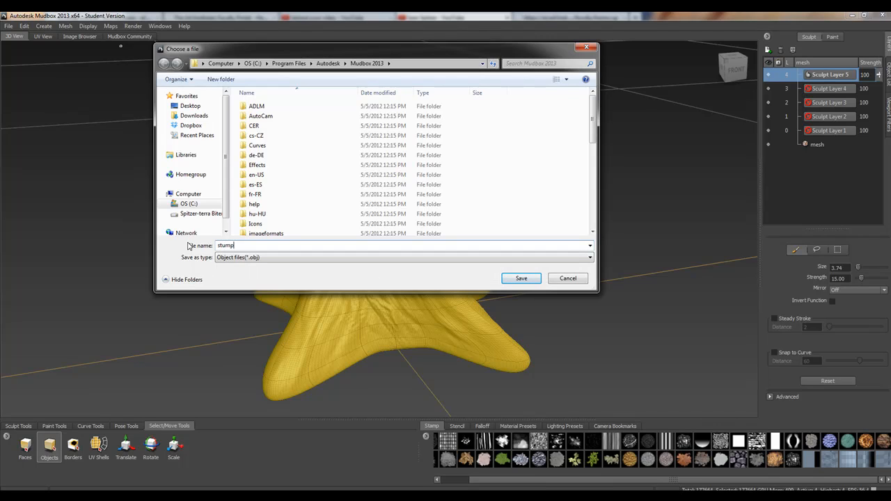
mouse_move(164, 64)
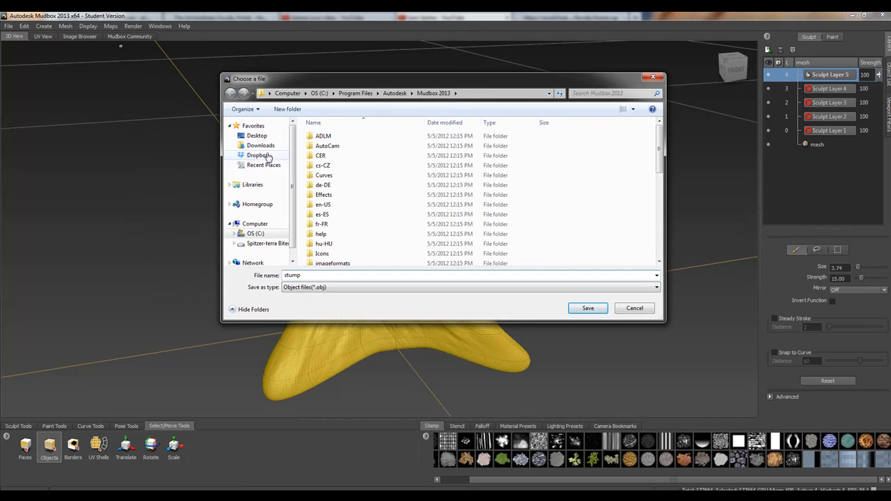
Step: Save the export as an OBJ file in the Desktop folder
left_click(256, 135)
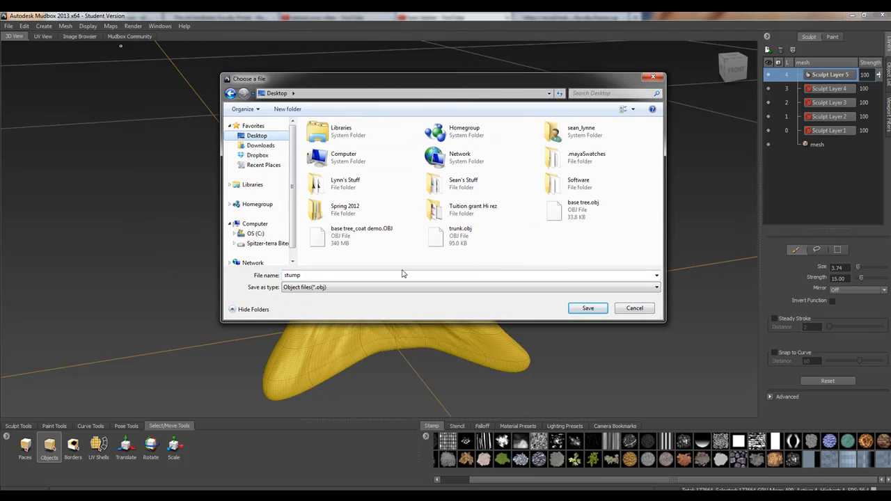
left_click(341, 275)
type("y -")
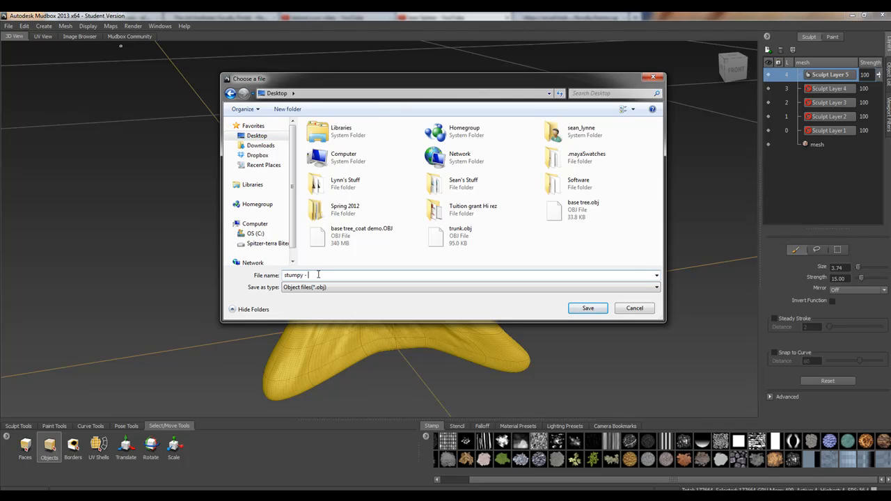
type("Coat")
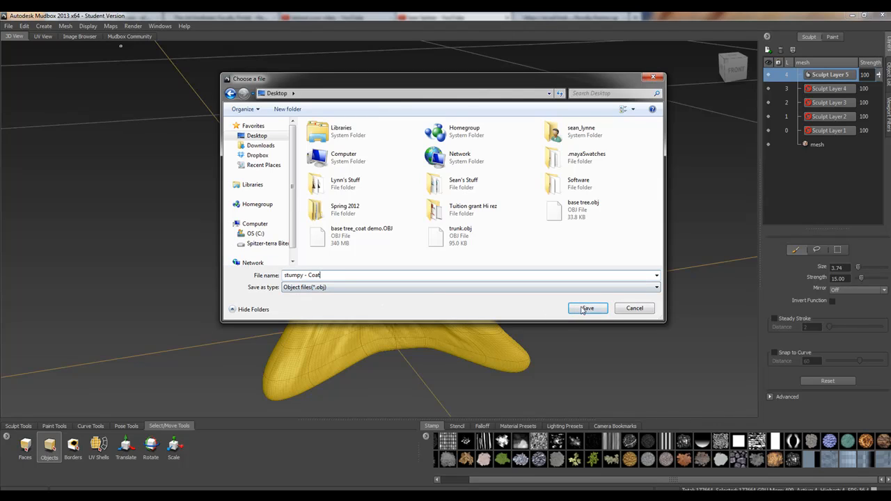
left_click(588, 309)
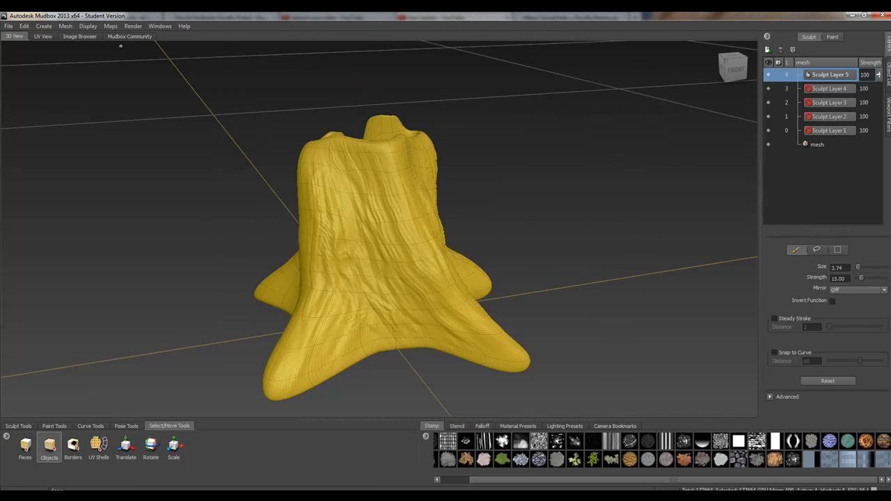
mouse_move(179, 390)
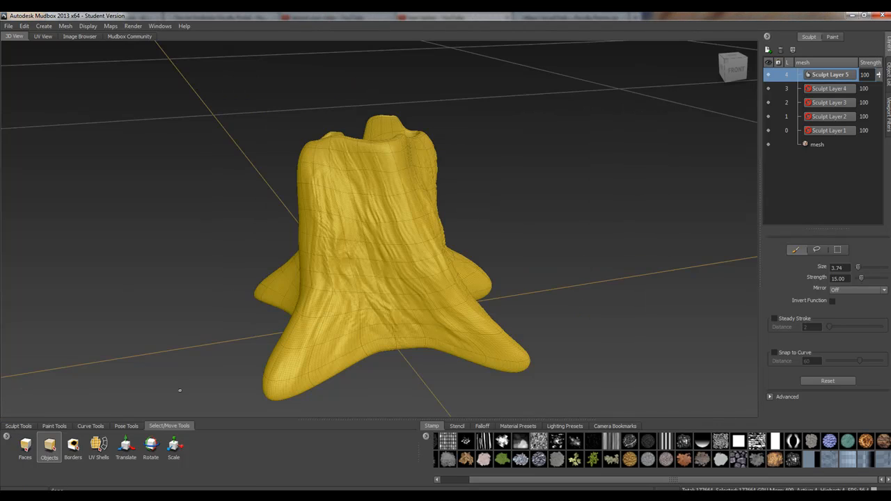
Step: Deselect the stump and return to the sculpting brushes
left_click(18, 426)
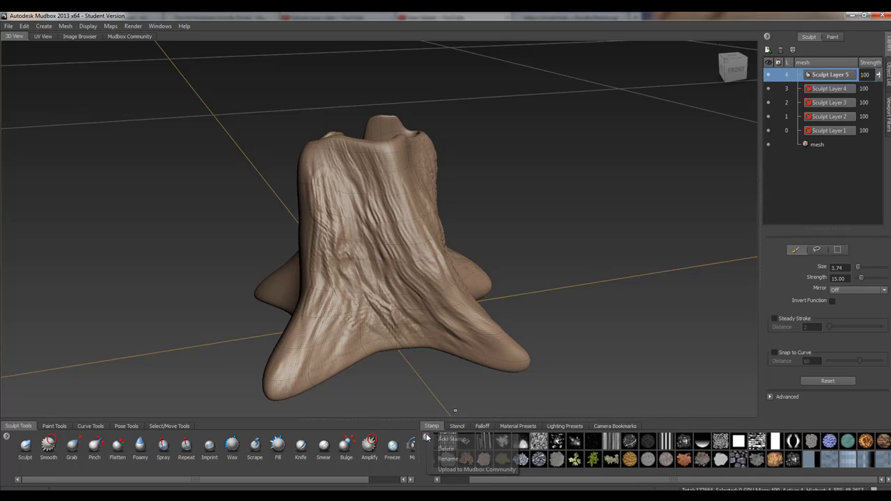
mouse_move(601, 428)
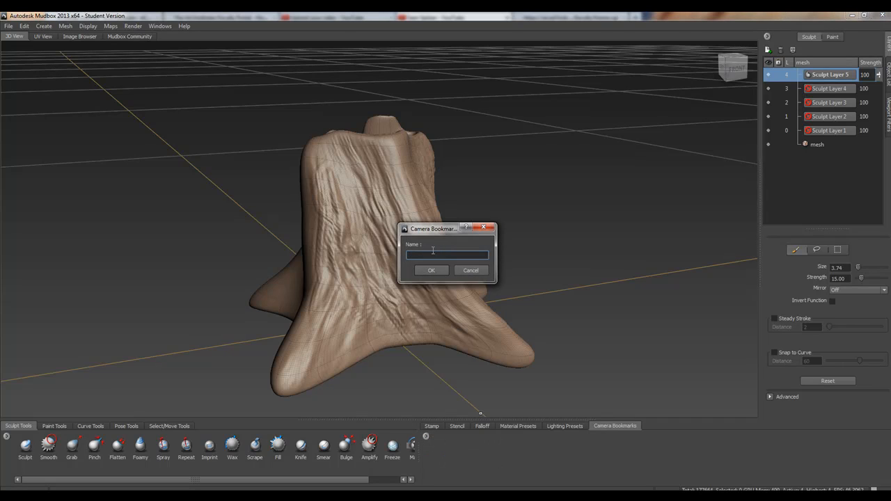
Step: Save a camera bookmark named 'money' for the current perspective view
type("money")
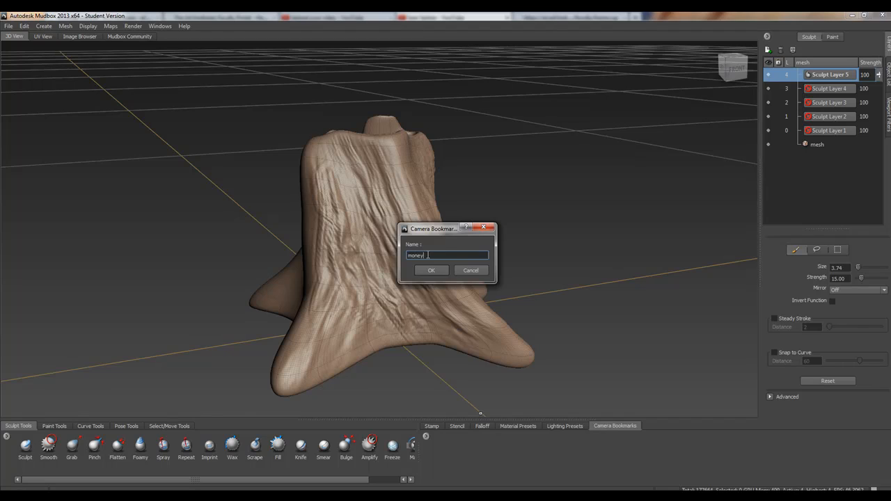
type("money")
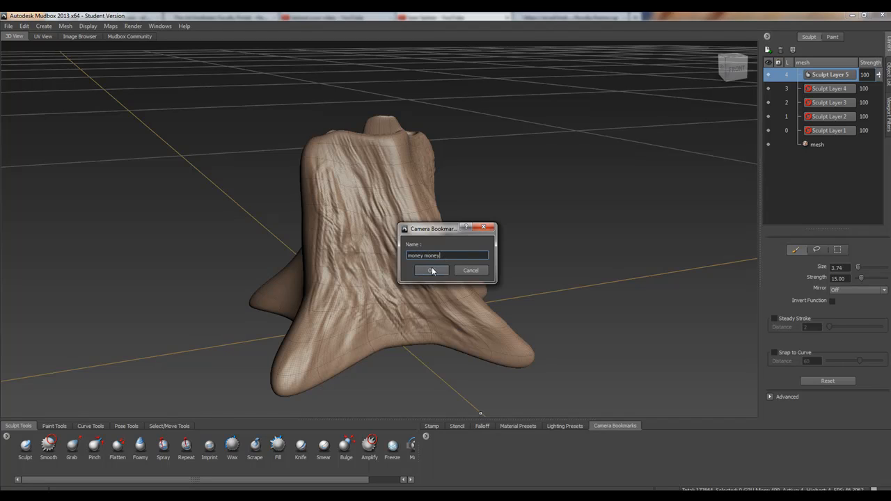
left_click(431, 270)
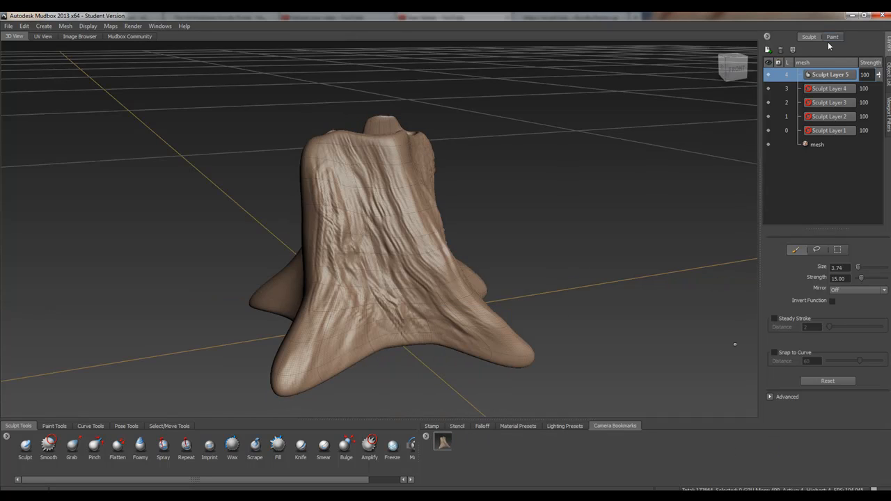
mouse_move(755, 245)
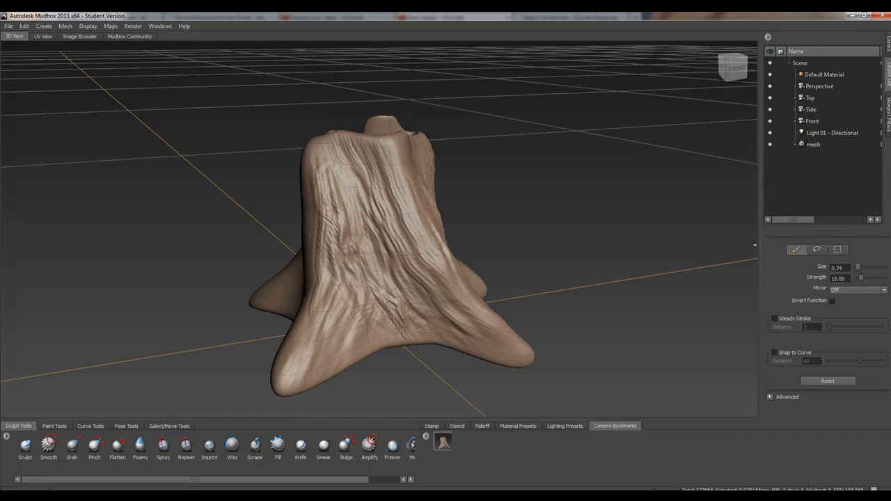
Step: Switch to the Top camera and add a camera bookmark named 'top' for the top-down view
left_click(810, 98)
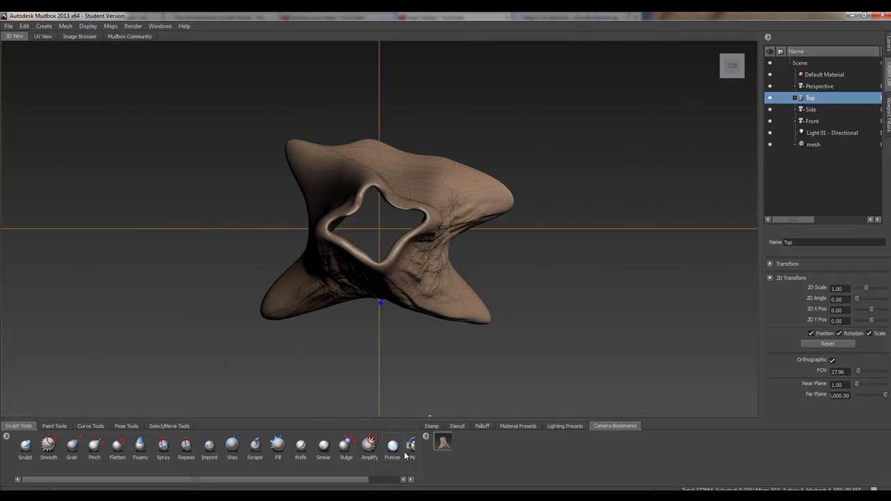
right_click(443, 443)
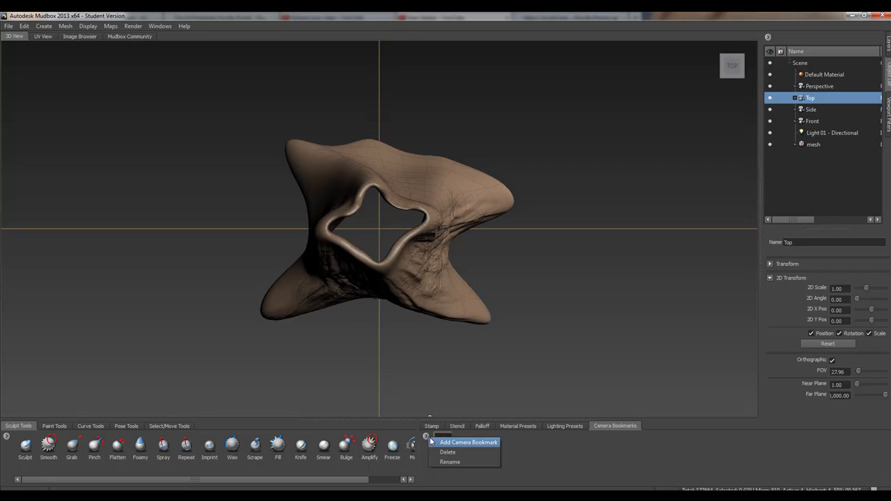
mouse_move(453, 444)
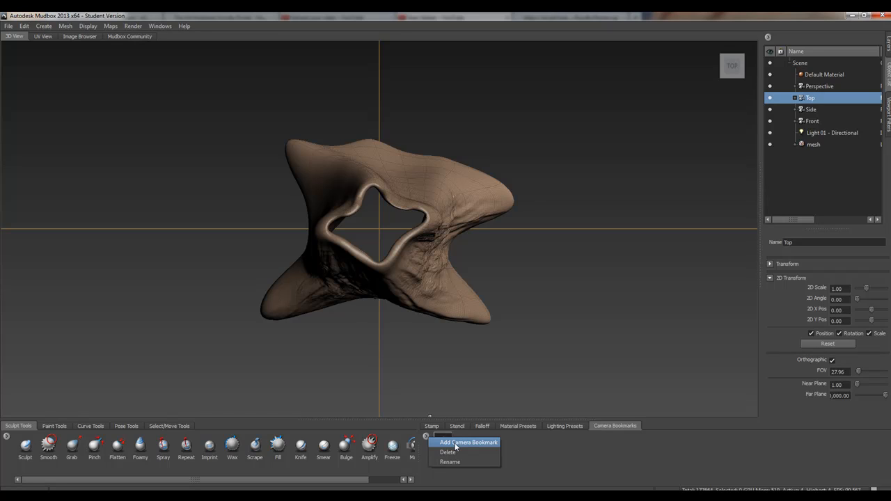
left_click(468, 443)
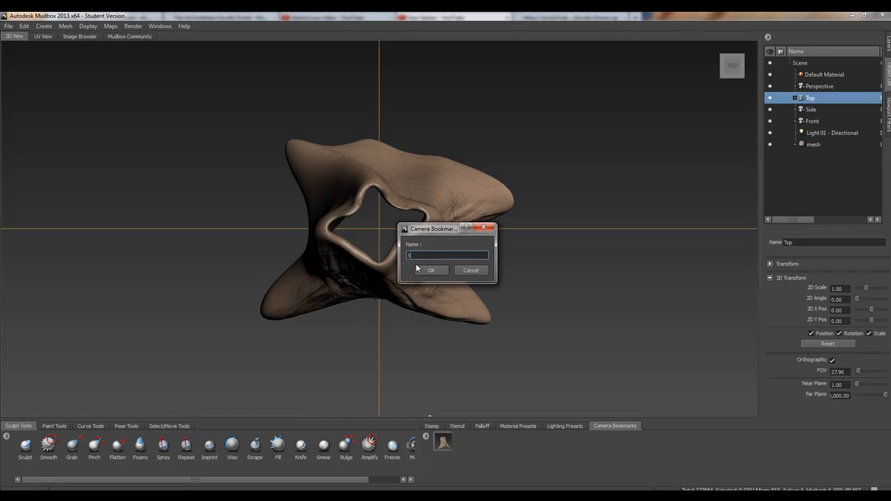
type("top")
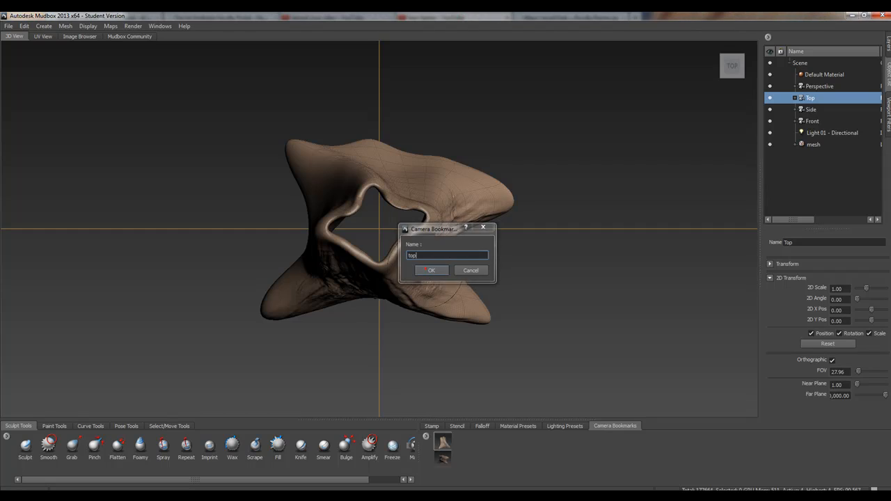
left_click(432, 270)
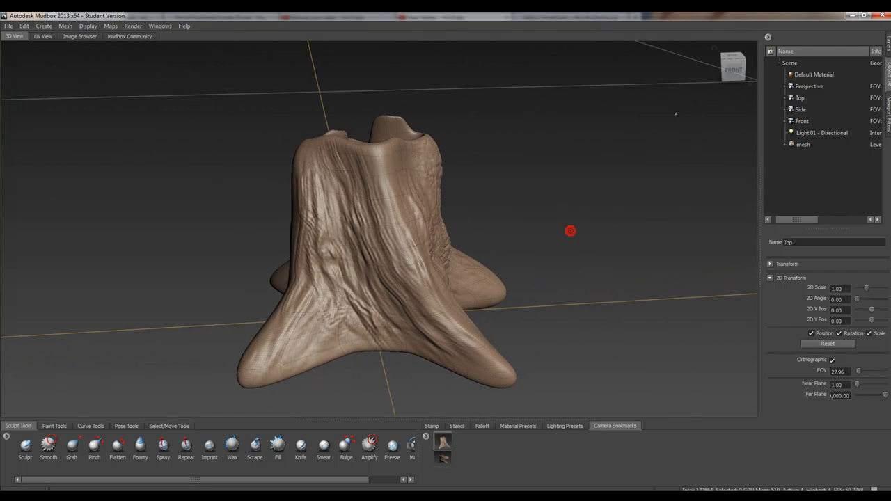
Step: Return to the Perspective camera and show the stump's five sculpt layers at level 3
right_click(807, 86)
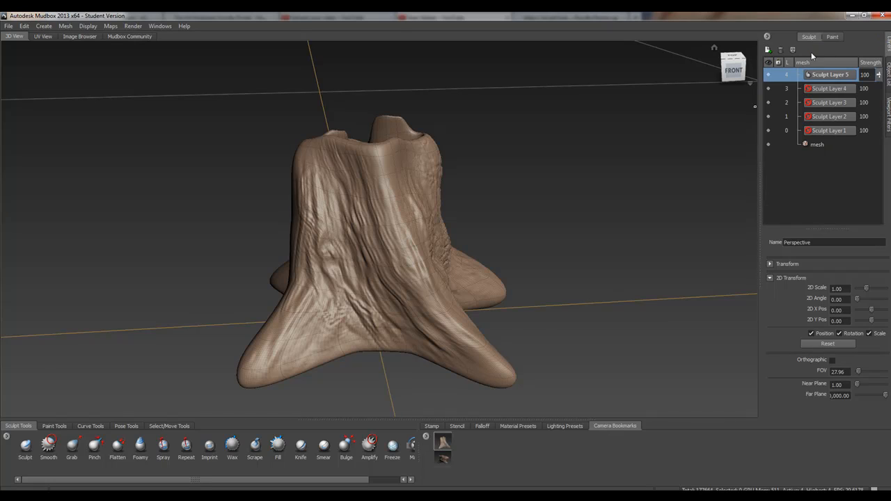
mouse_move(826, 107)
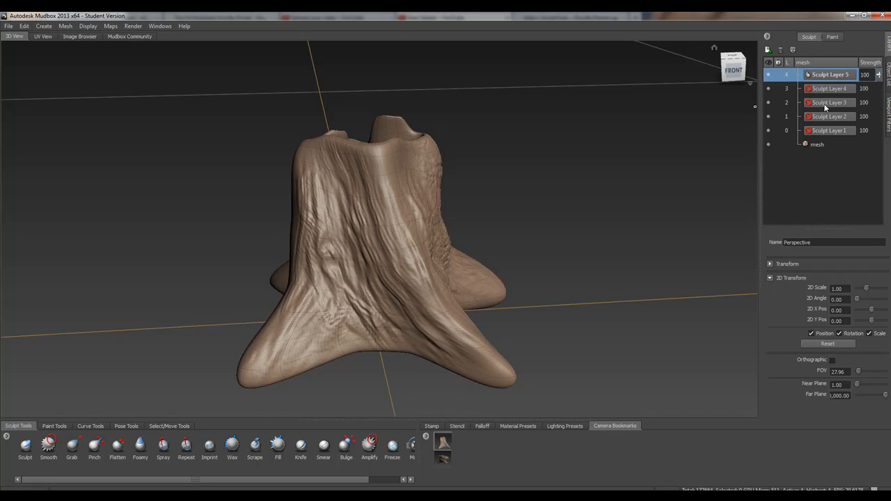
mouse_move(828, 96)
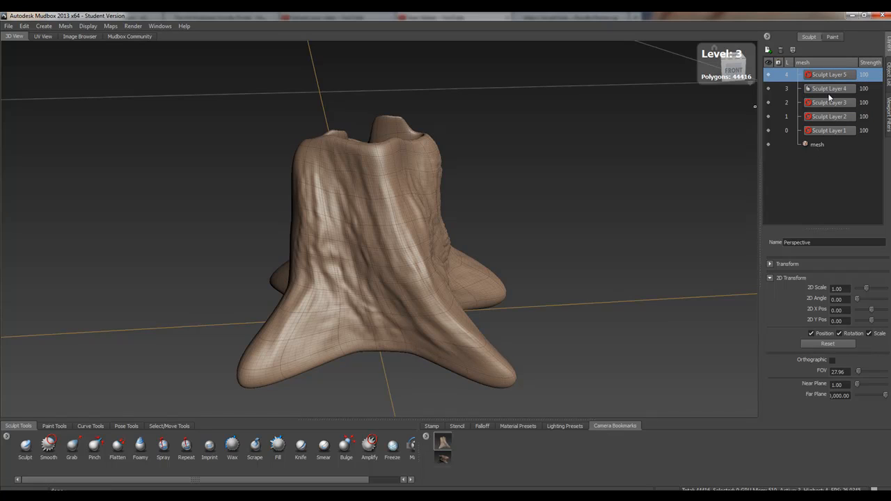
Step: Make Sculpt Layer 4 active, pick a stamp, and smooth the trunk's lower-level surface with the Smooth brush
left_click(829, 89)
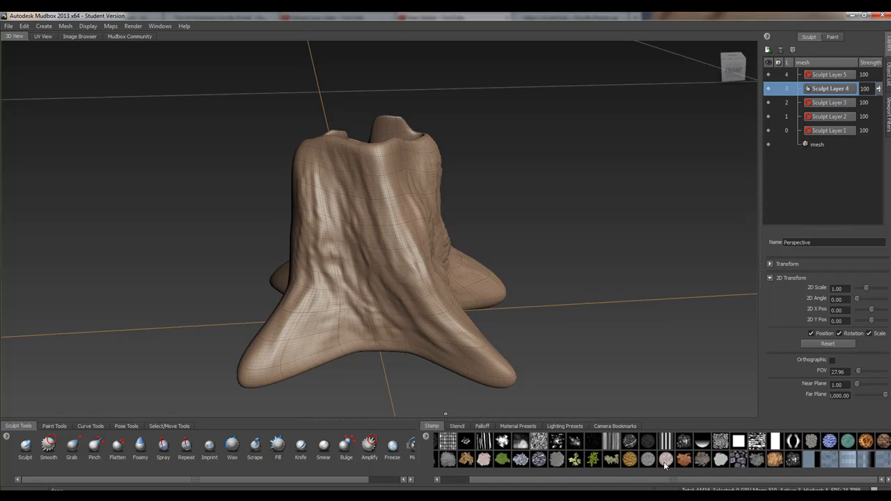
mouse_move(666, 459)
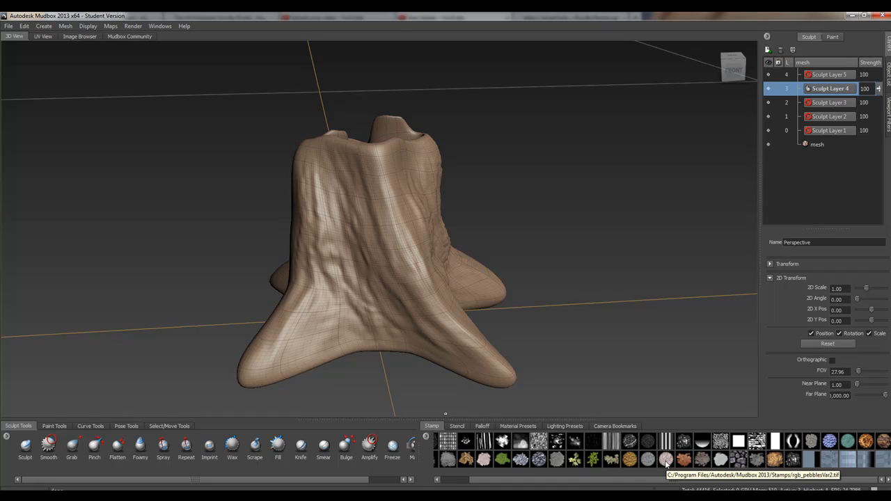
left_click(665, 459)
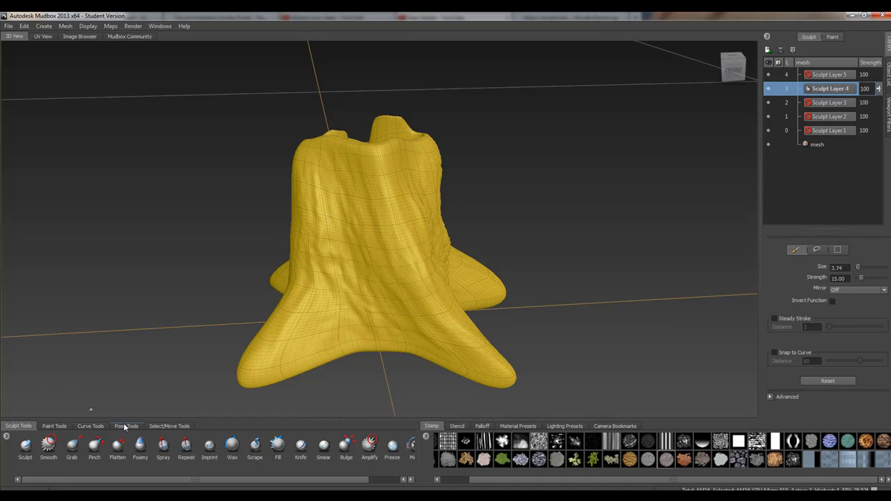
left_click(169, 426)
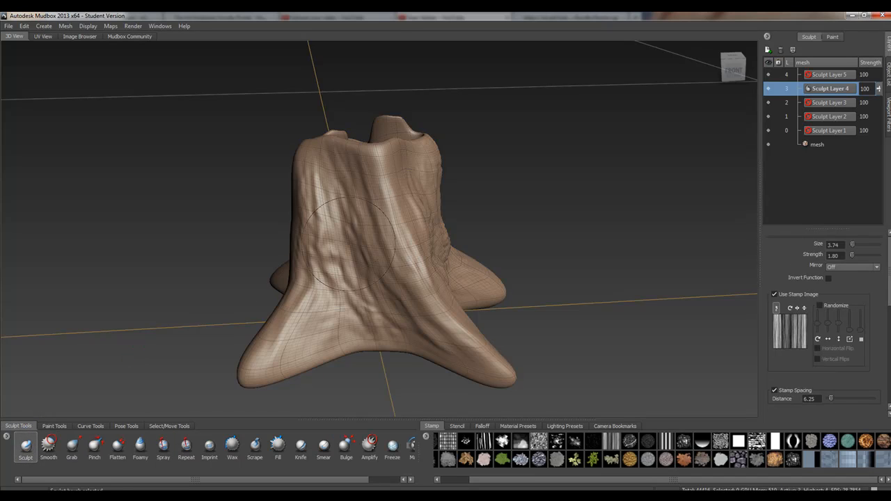
left_click(407, 263)
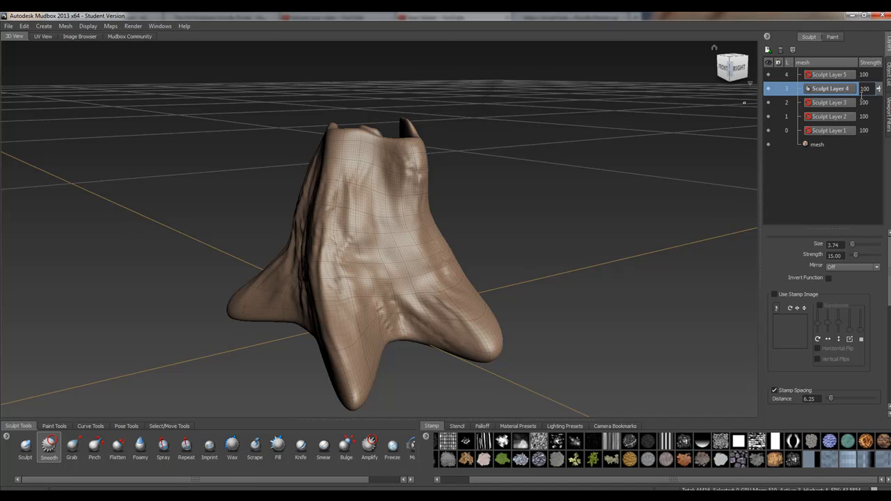
left_click_drag(878, 90, 879, 112)
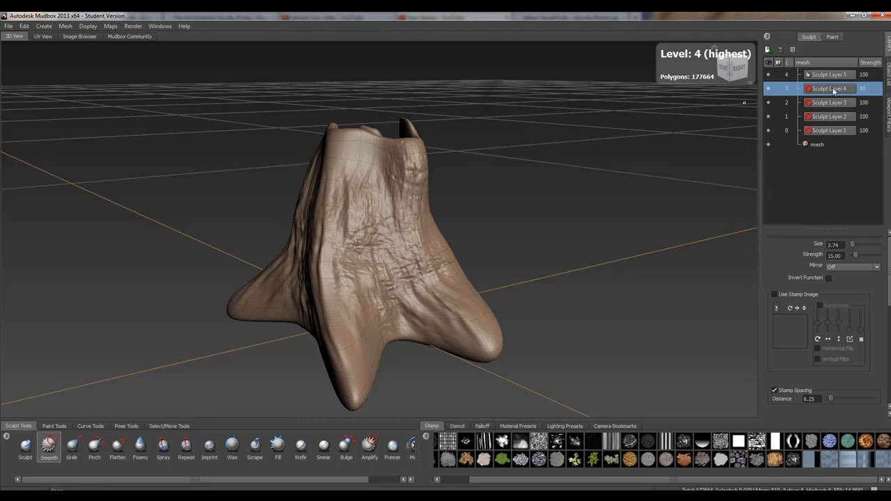
left_click(828, 75)
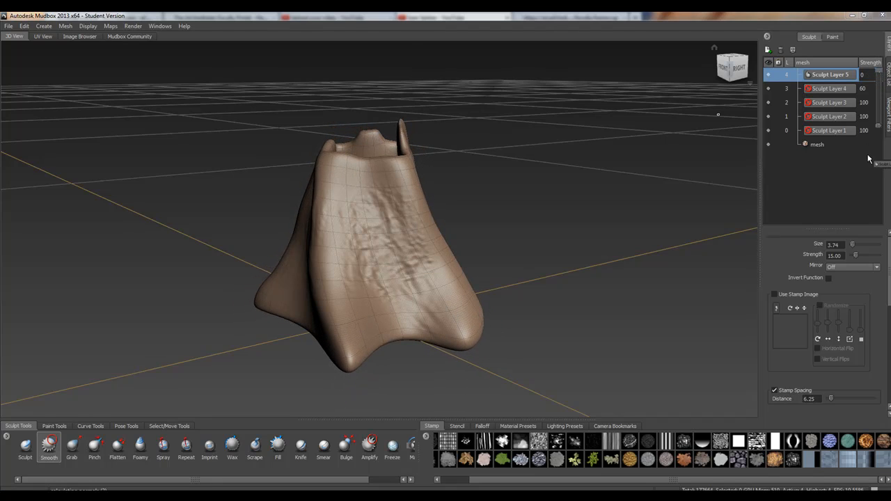
mouse_move(880, 79)
type("100")
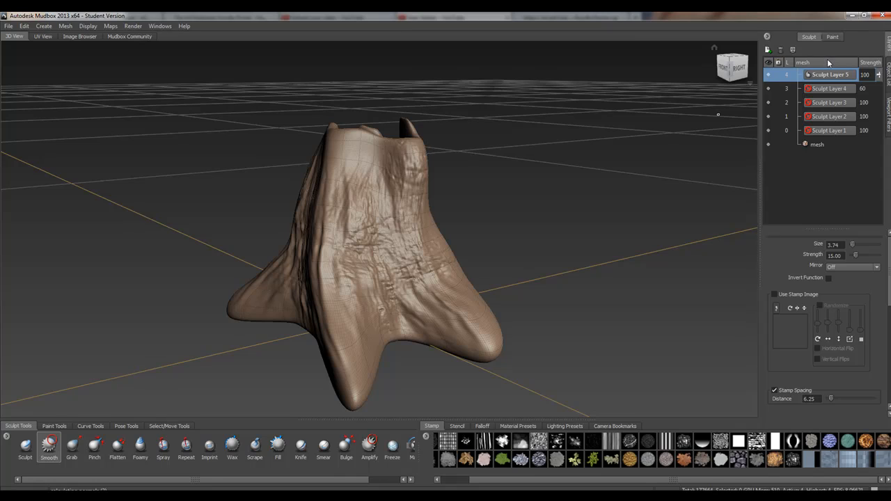
mouse_move(824, 58)
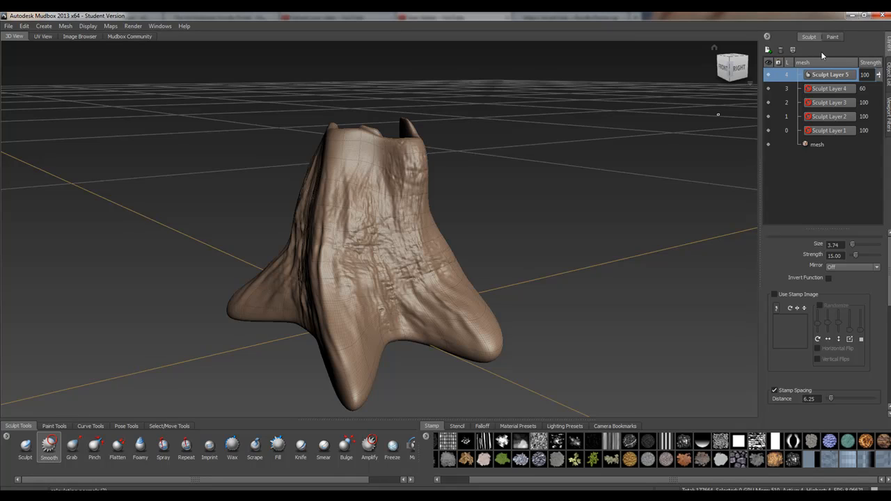
mouse_move(805, 100)
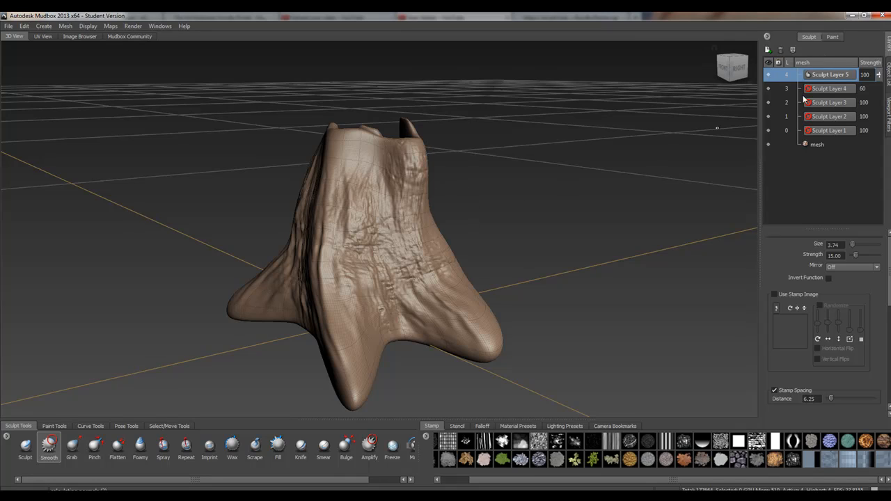